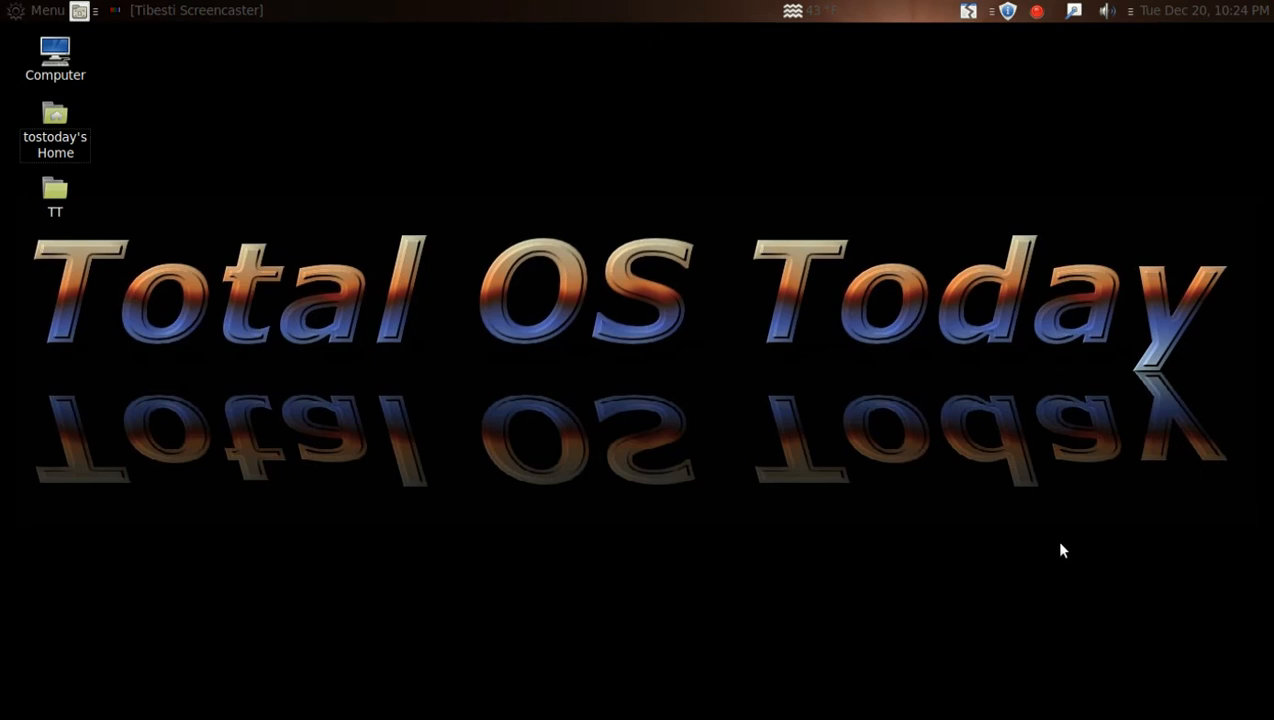
# - Launch Synaptic Package Manager from the Mint Menu so it prompts for the password
pyautogui.click(40, 10)
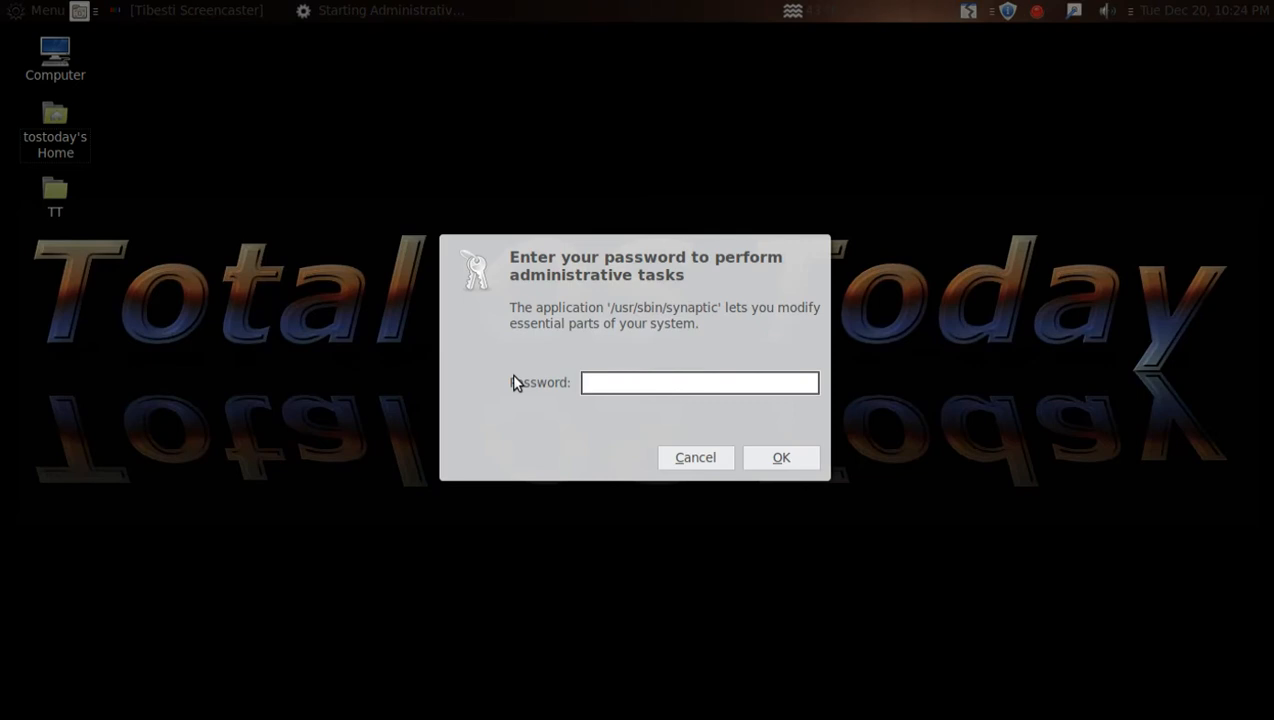
# - Confirm the password, filter packages to 'skype' and show the skype-call-recorder description
pyautogui.click(780, 456)
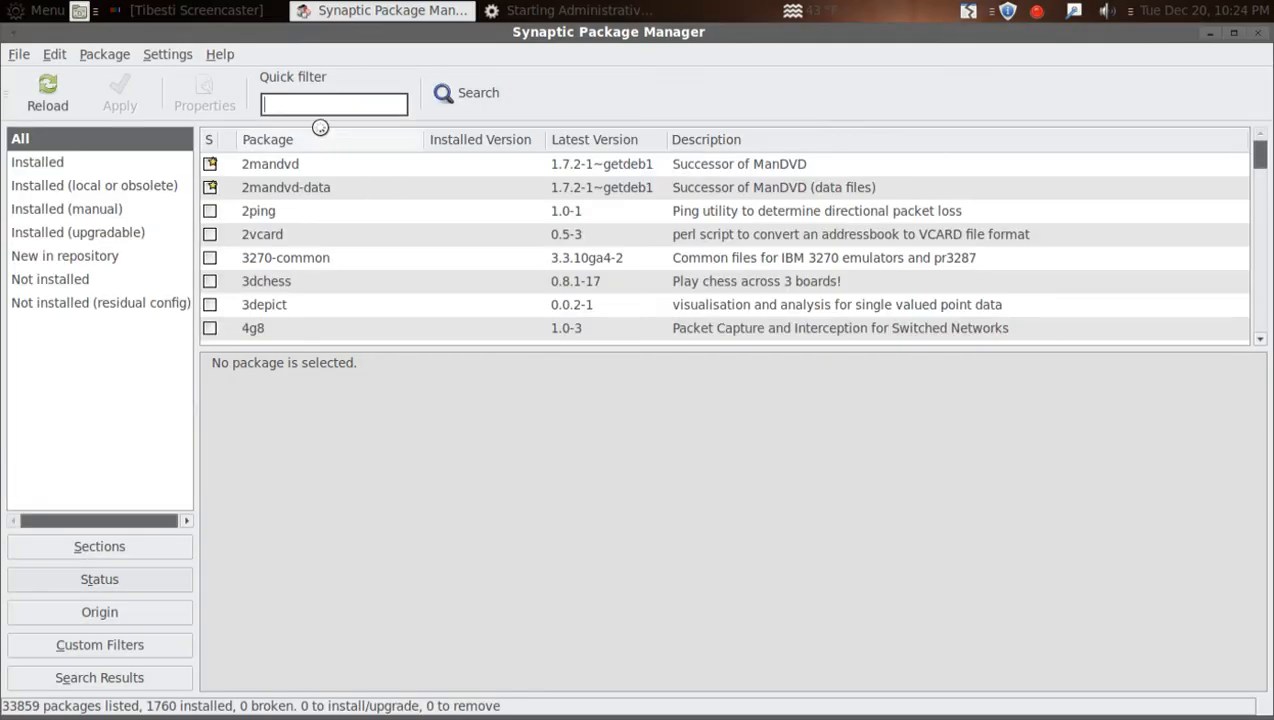
pyautogui.write('s')
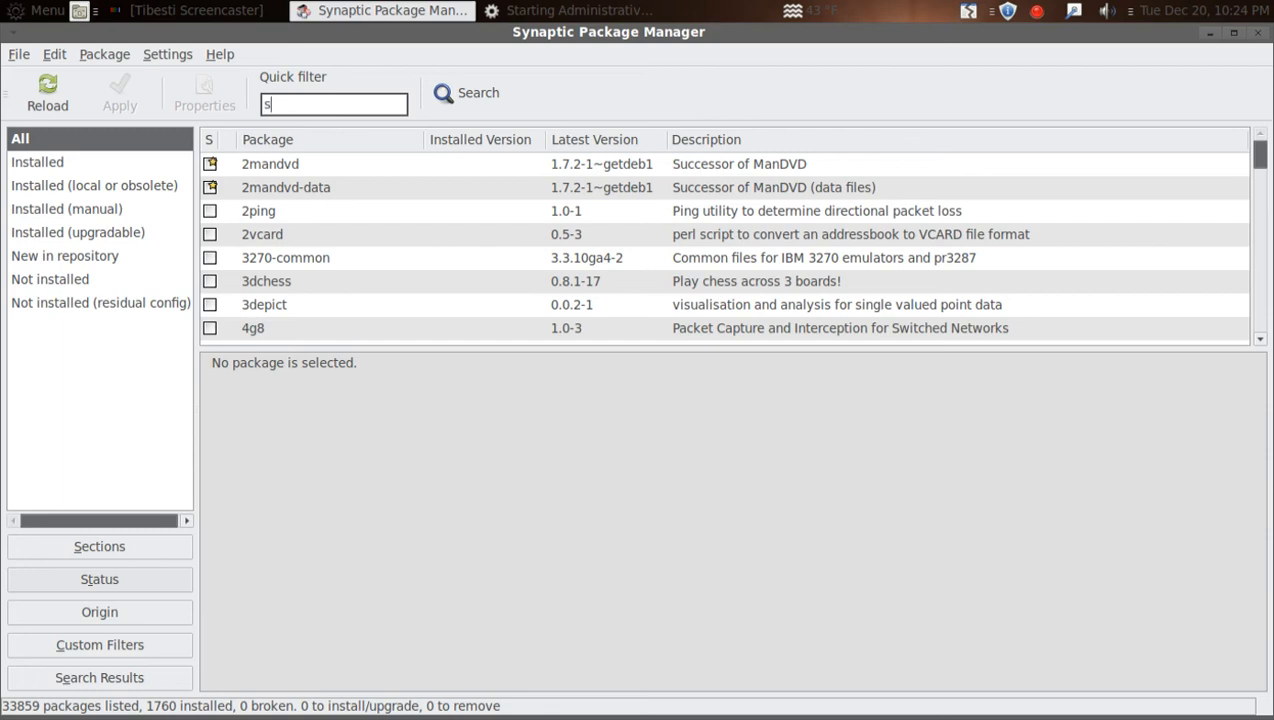
pyautogui.write('kype')
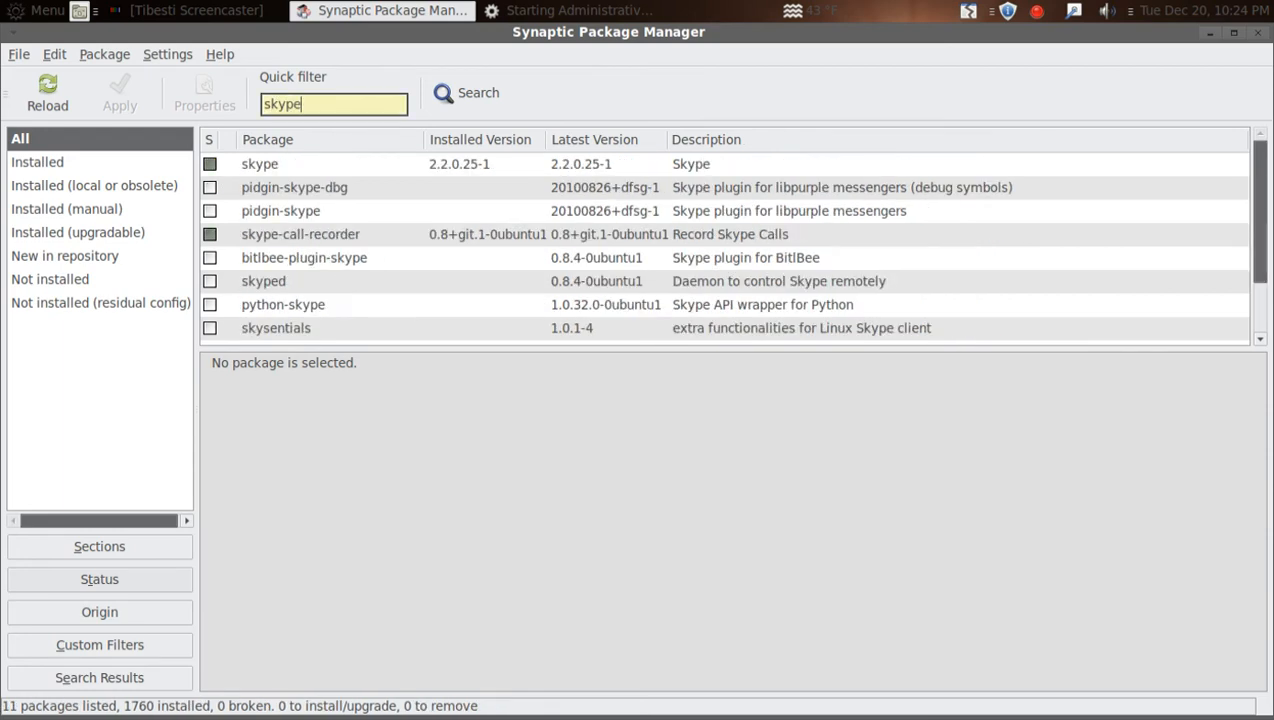
pyautogui.moveTo(286, 164)
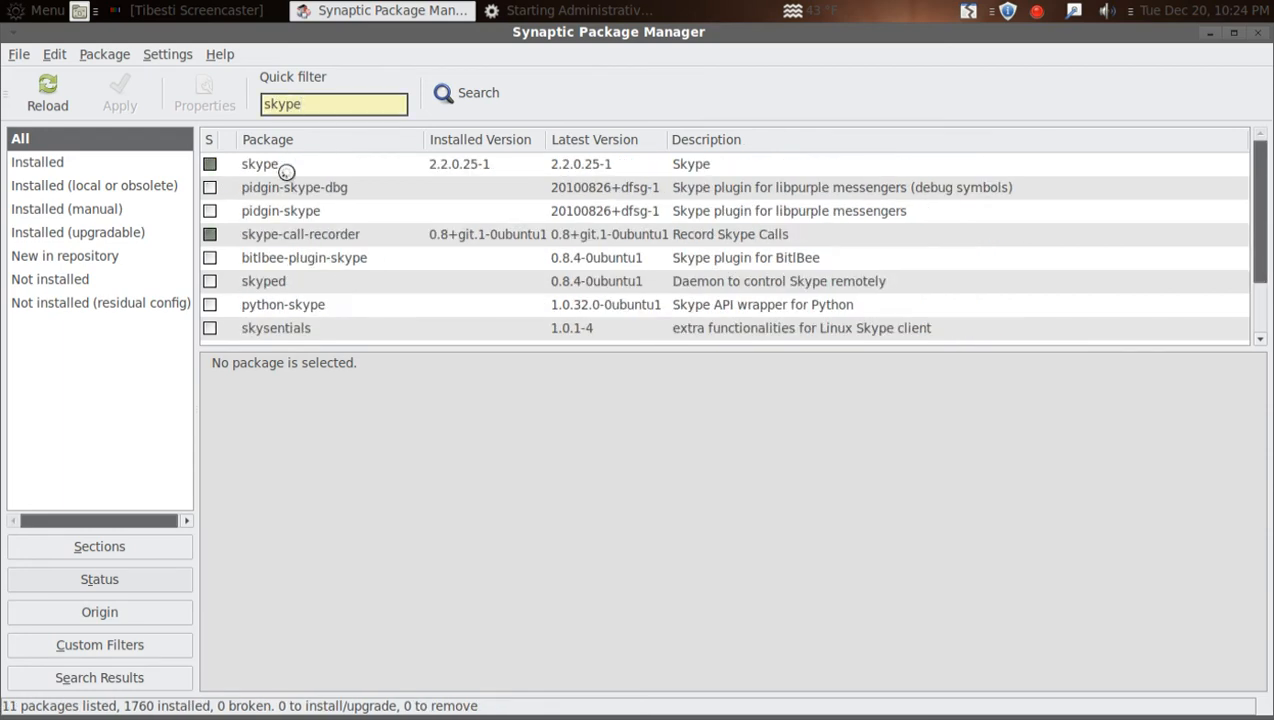
pyautogui.click(260, 164)
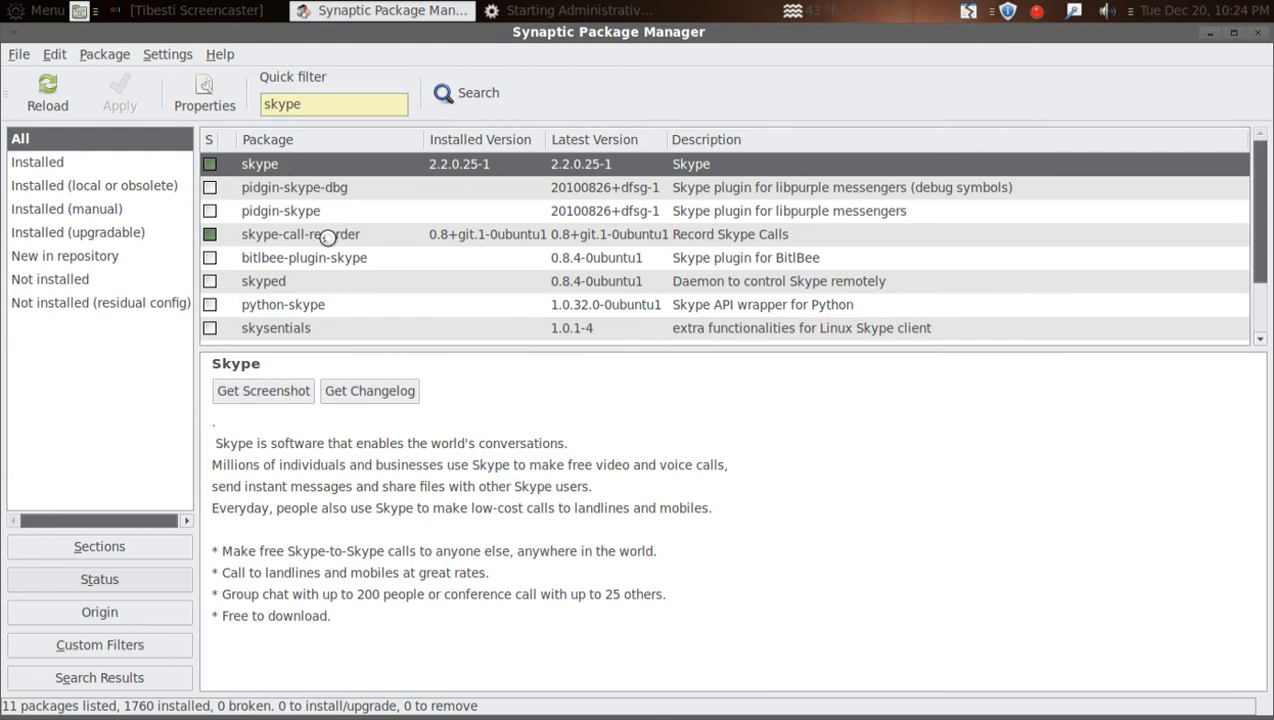
pyautogui.click(300, 234)
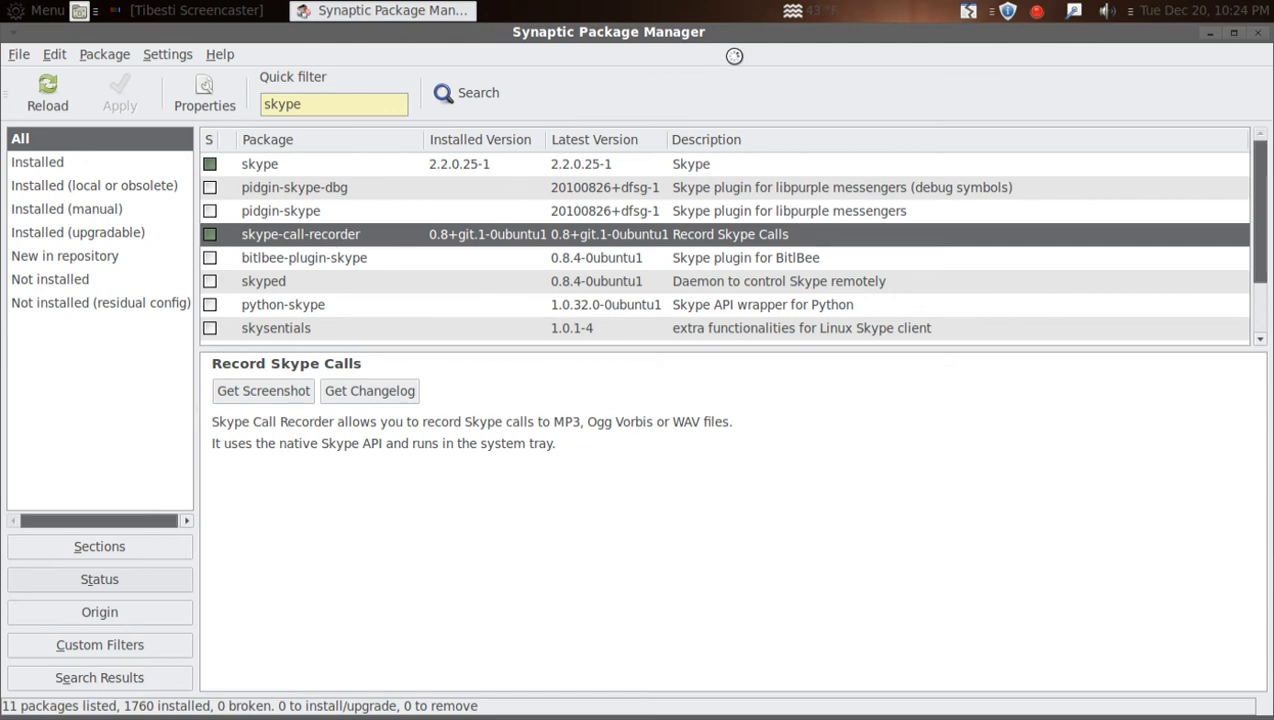
pyautogui.moveTo(734, 58)
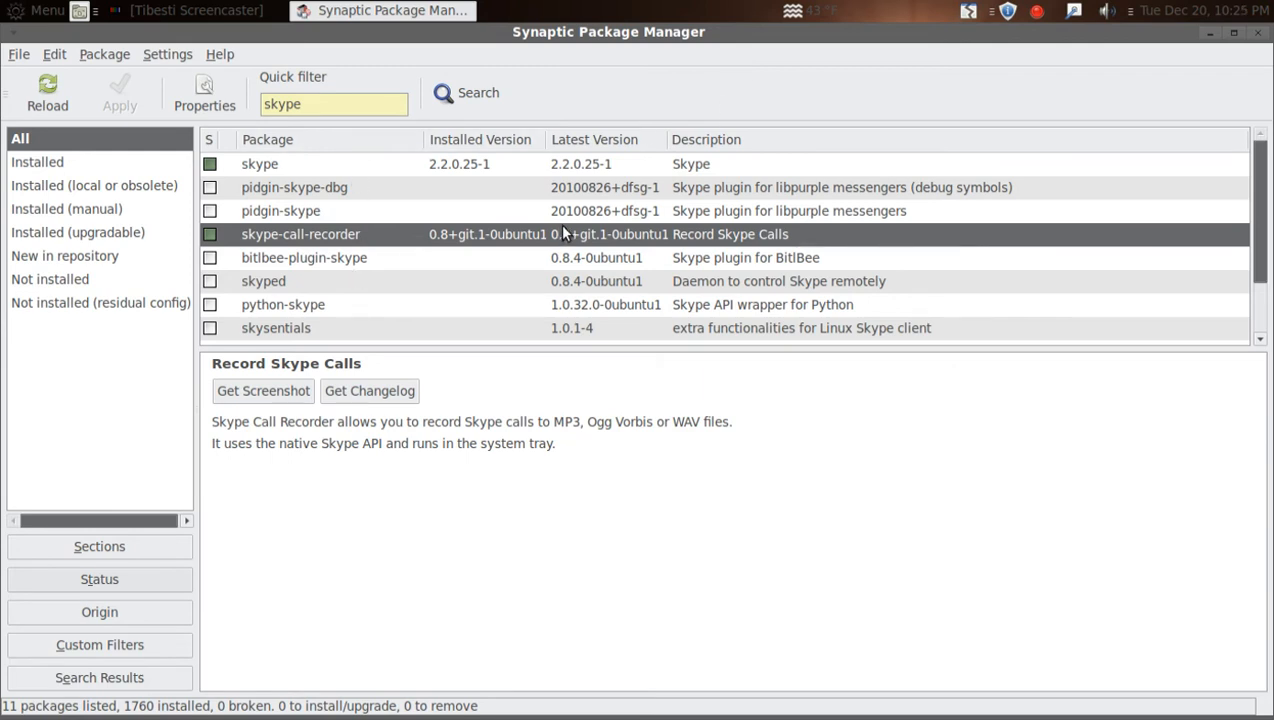
# - Close the Synaptic Package Manager window
pyautogui.click(1256, 32)
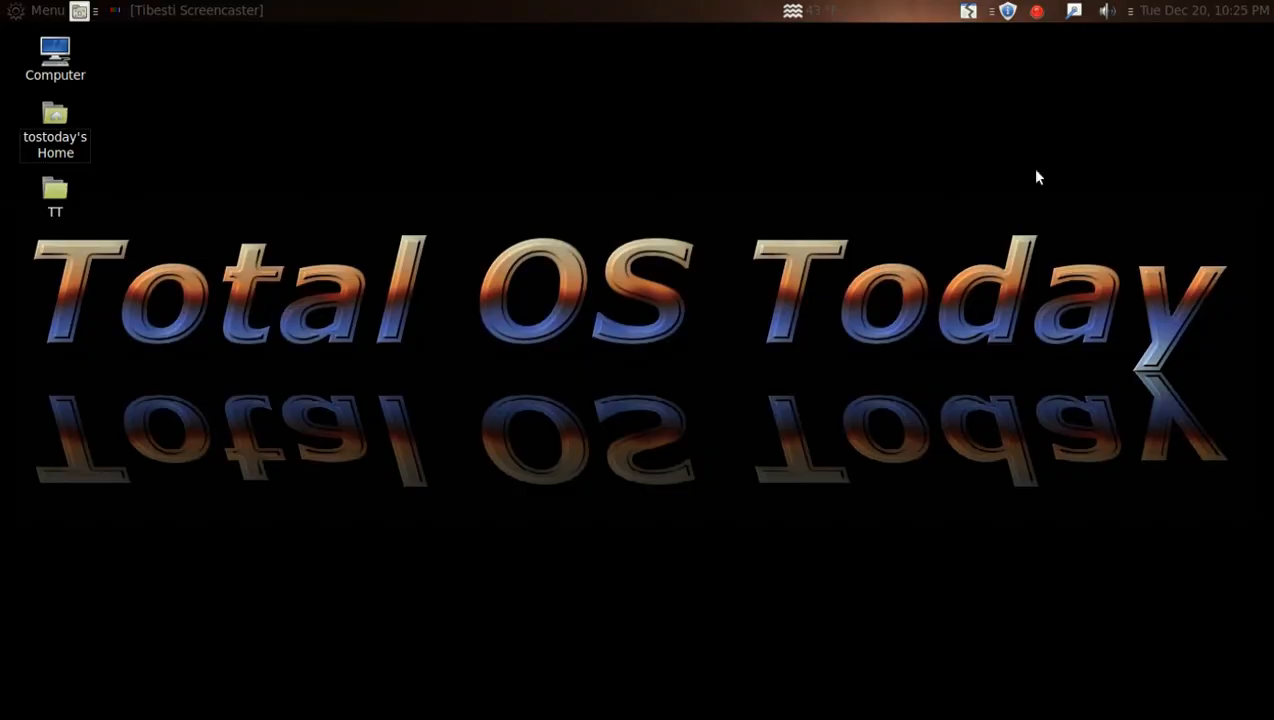
pyautogui.moveTo(862, 242)
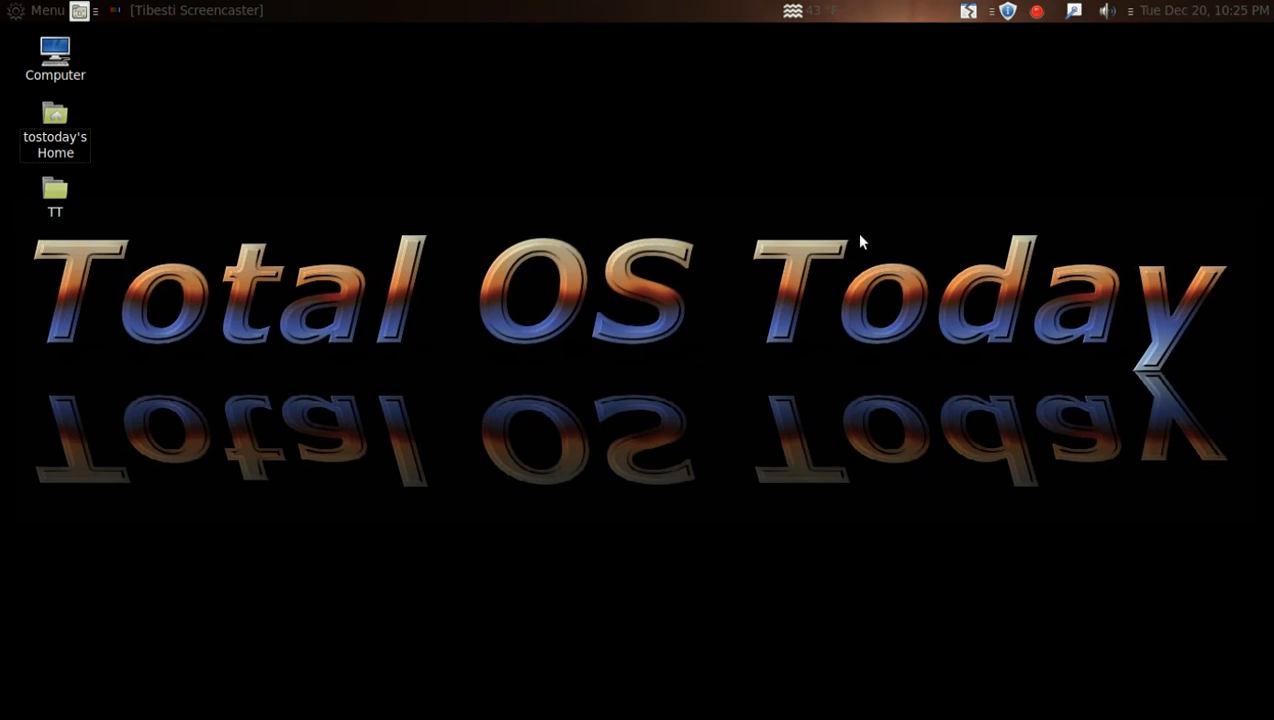
pyautogui.moveTo(364, 10)
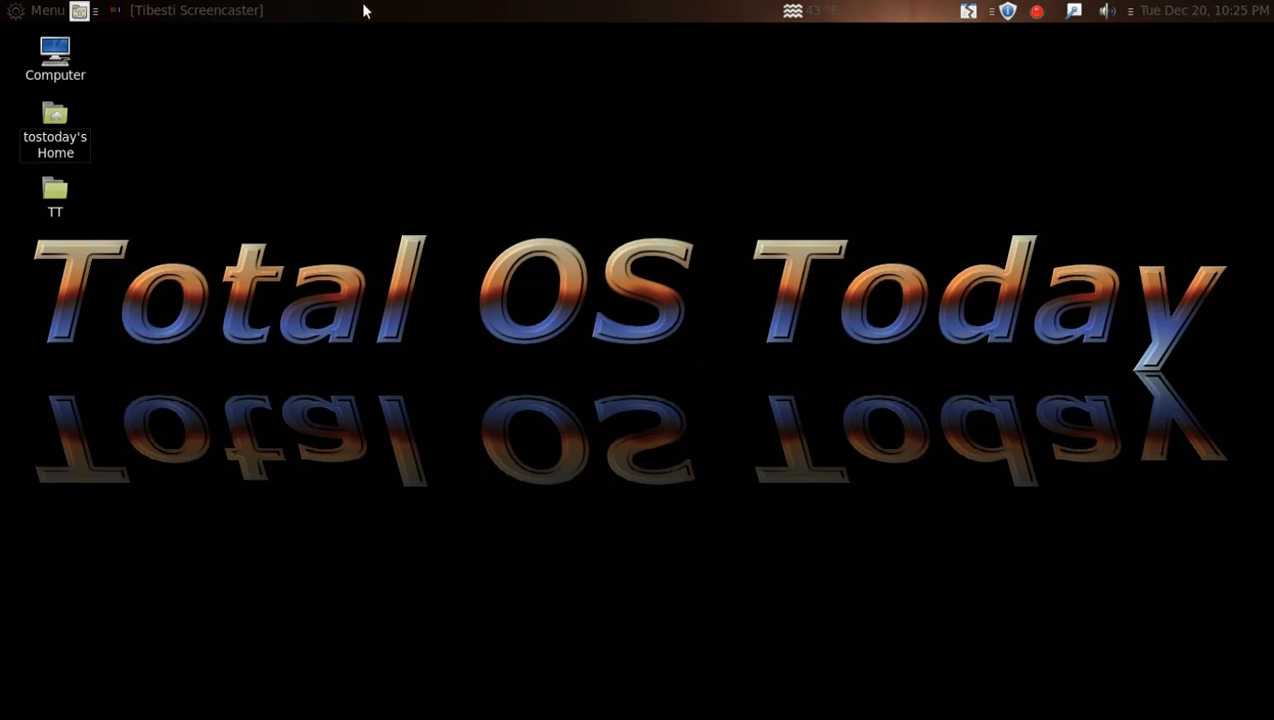
# - Search 'skype' in the Mint Menu and launch Skype to its sign-in window
pyautogui.click(46, 10)
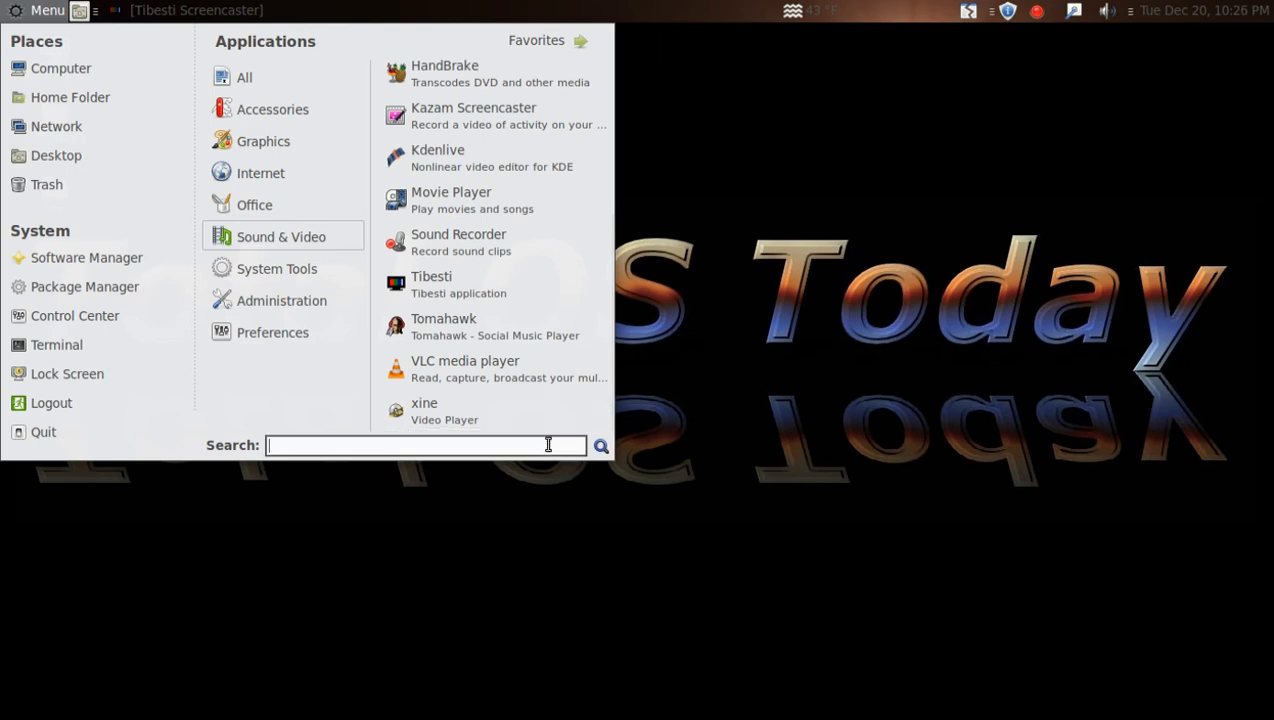
pyautogui.write('sk')
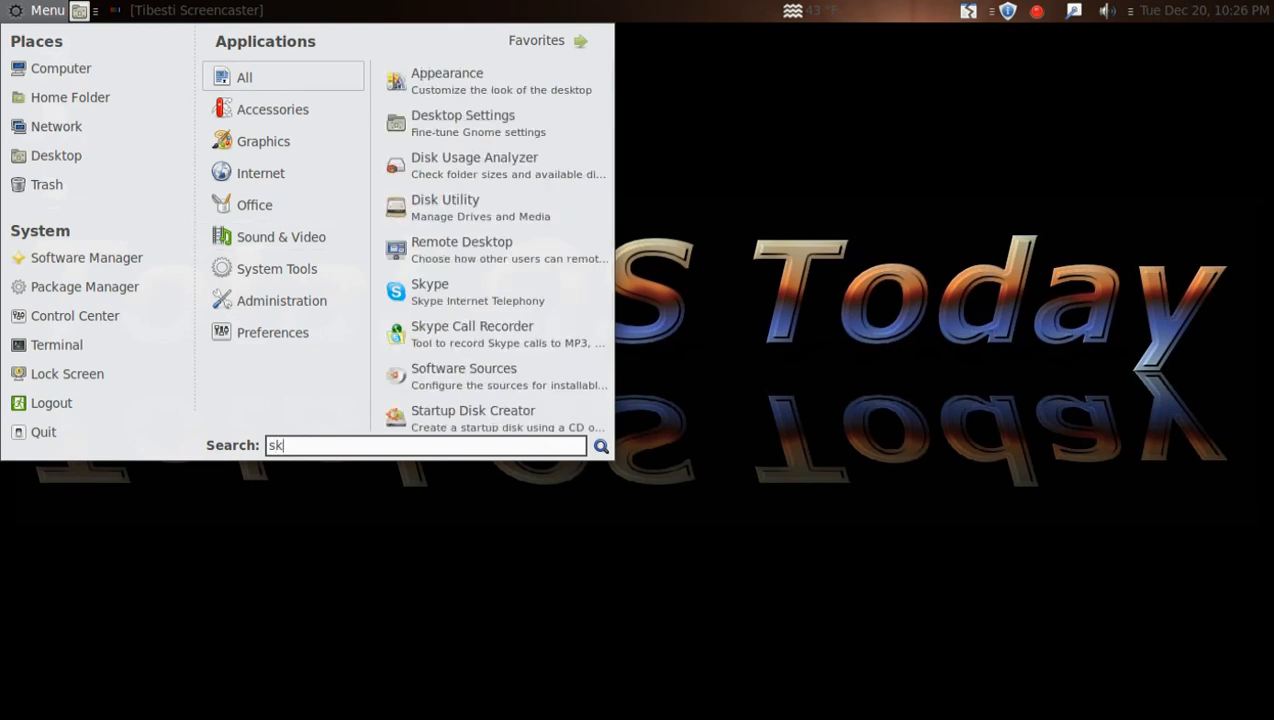
pyautogui.write('y')
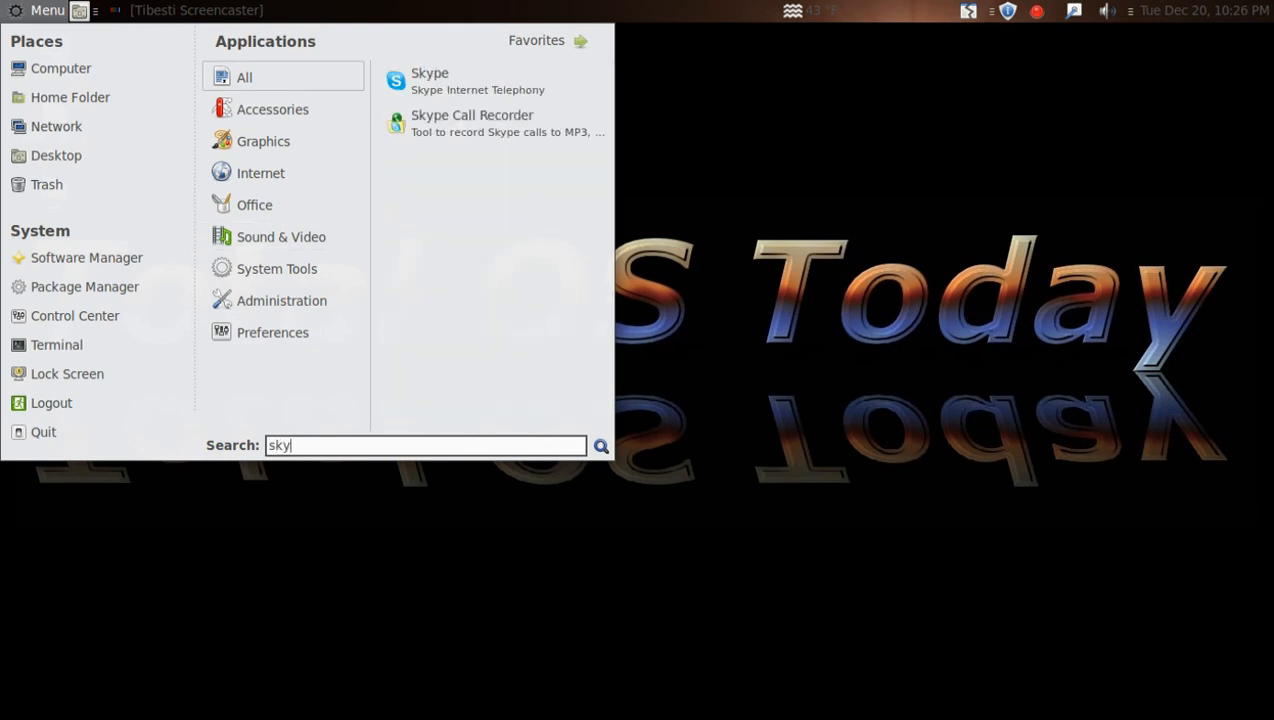
pyautogui.write('pe')
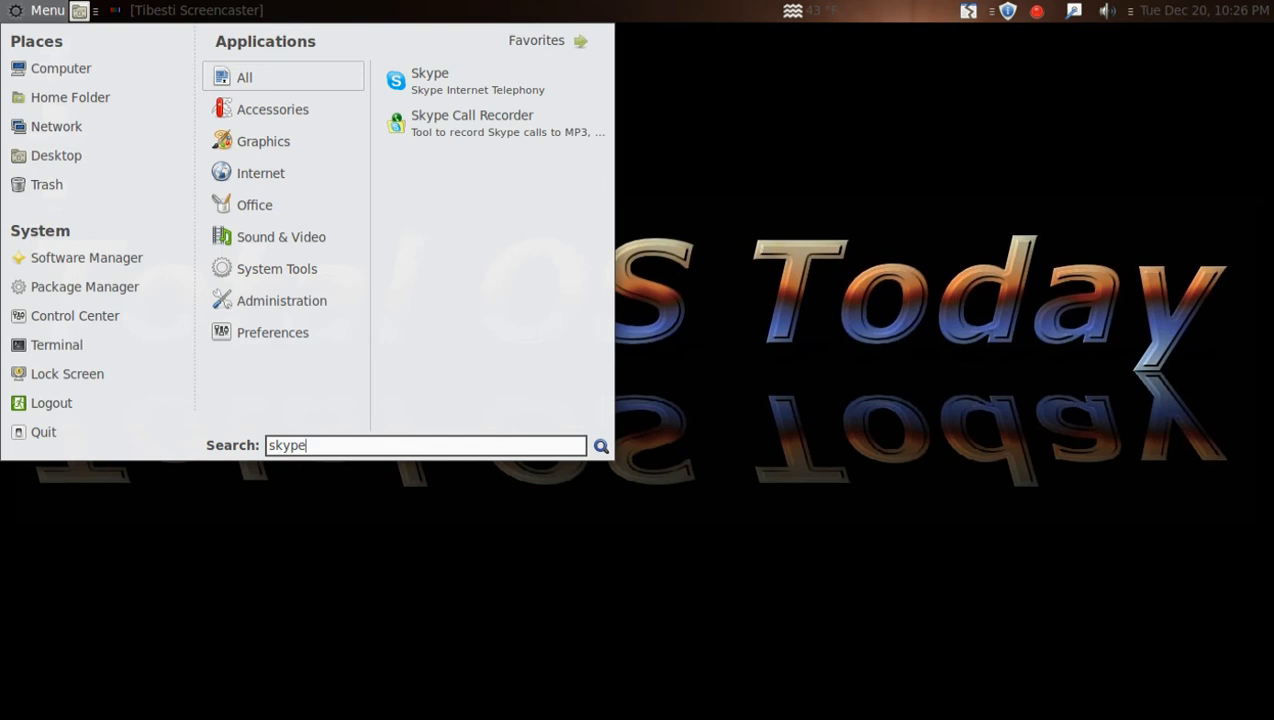
pyautogui.click(254, 204)
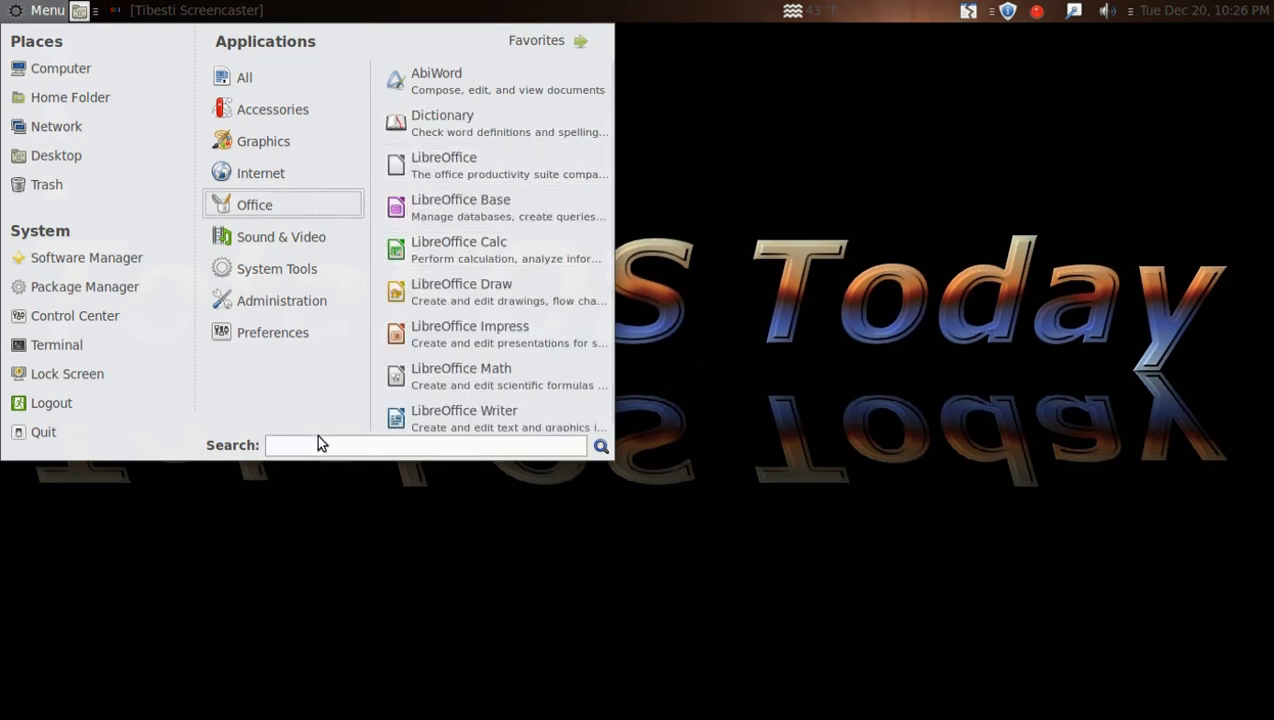
pyautogui.write('sk')
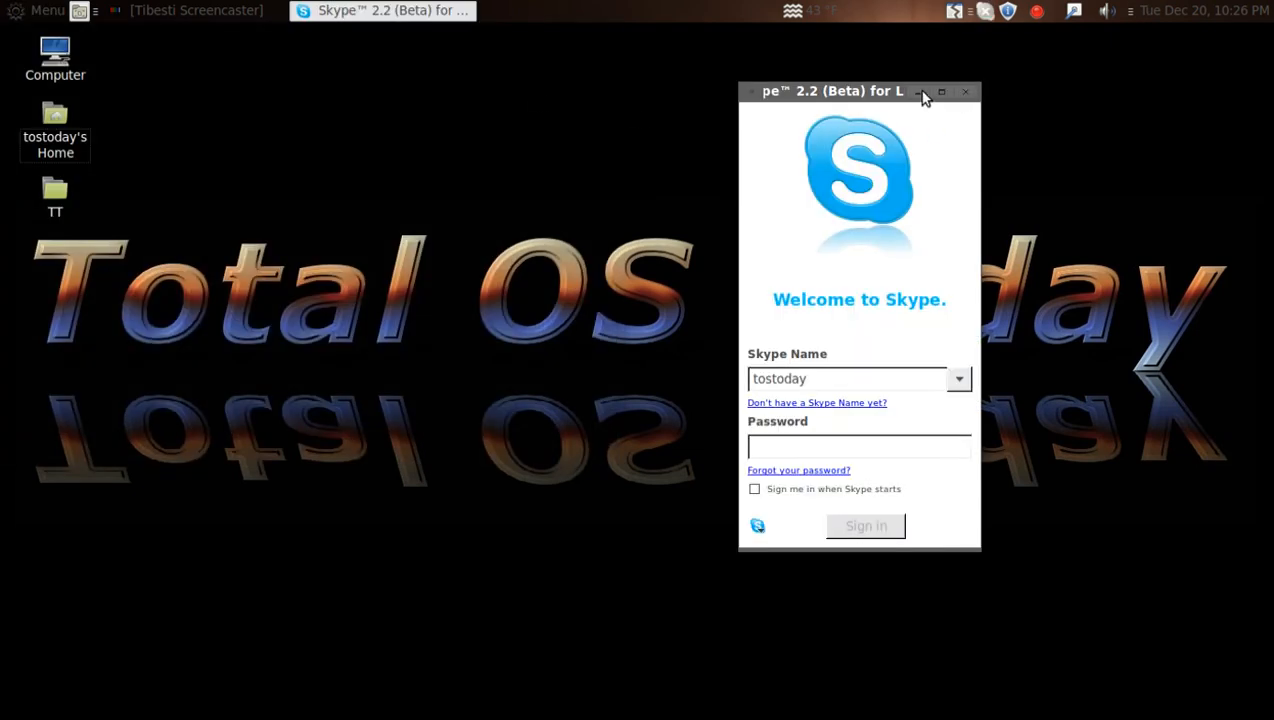
# - Search 'sky' in the Mint Menu, launch Skype Call Recorder and dismiss its welcome notice
pyautogui.click(40, 10)
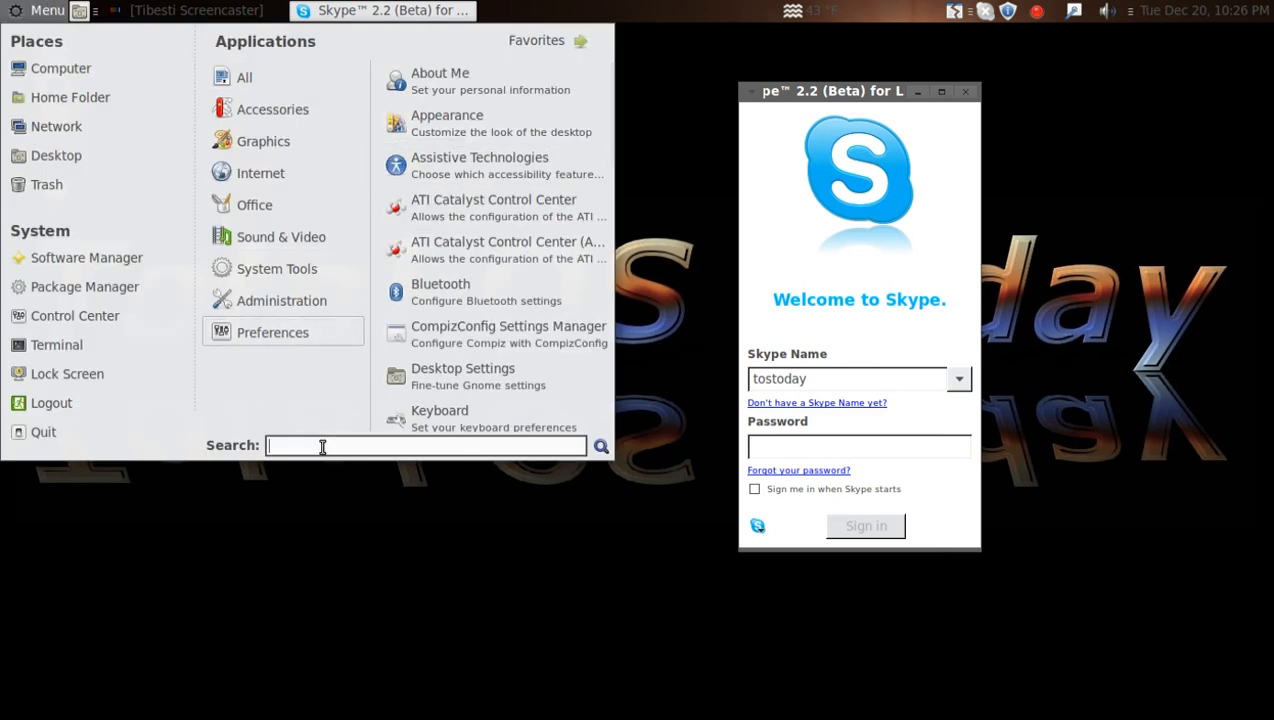
pyautogui.write('sky')
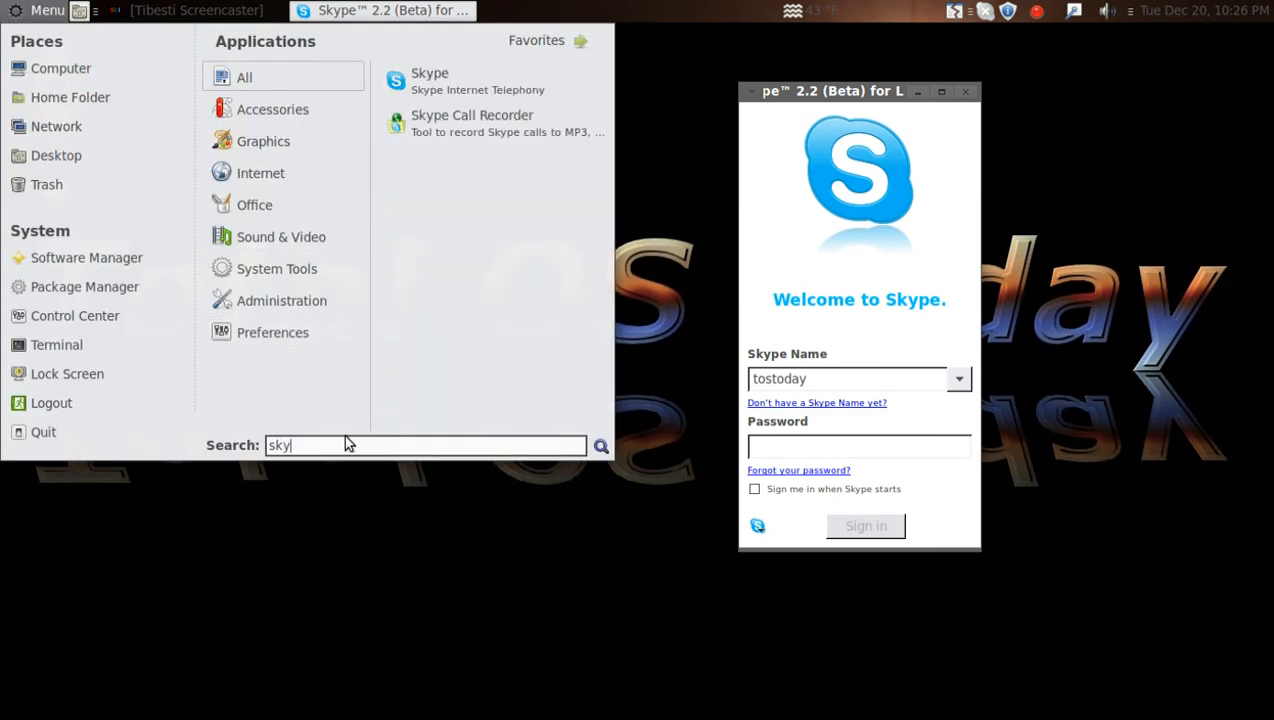
pyautogui.click(492, 130)
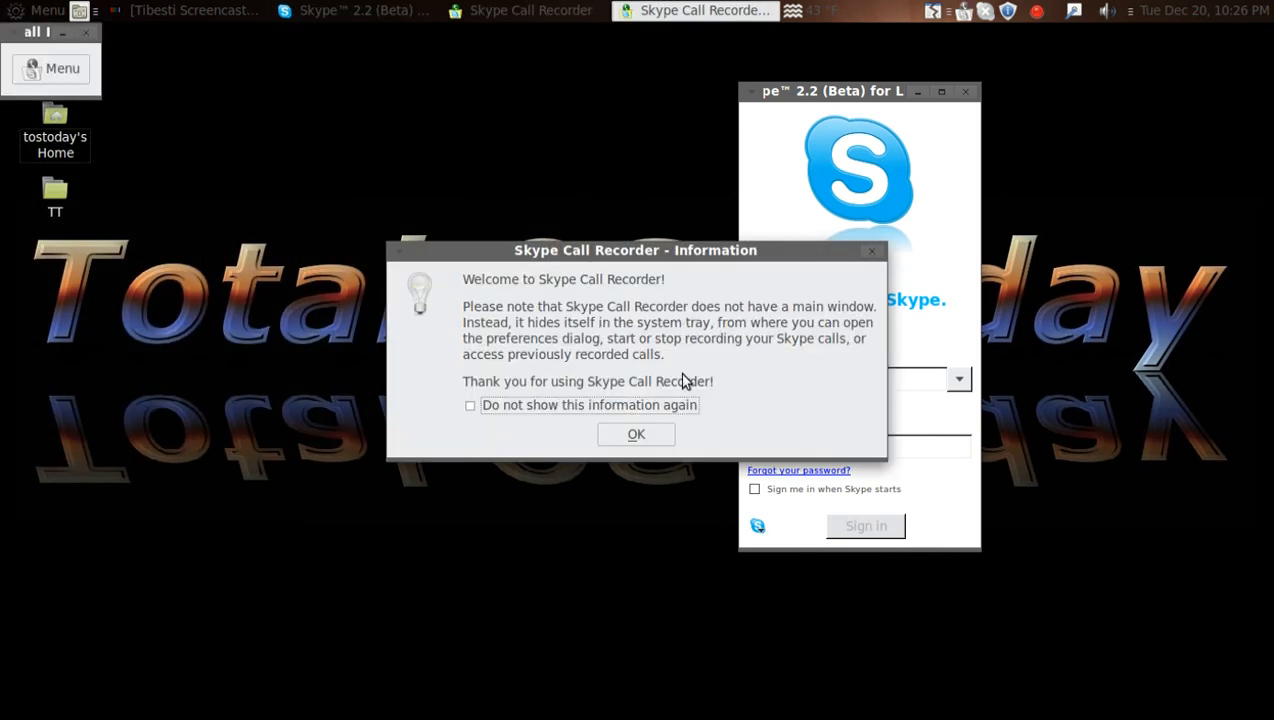
pyautogui.click(636, 432)
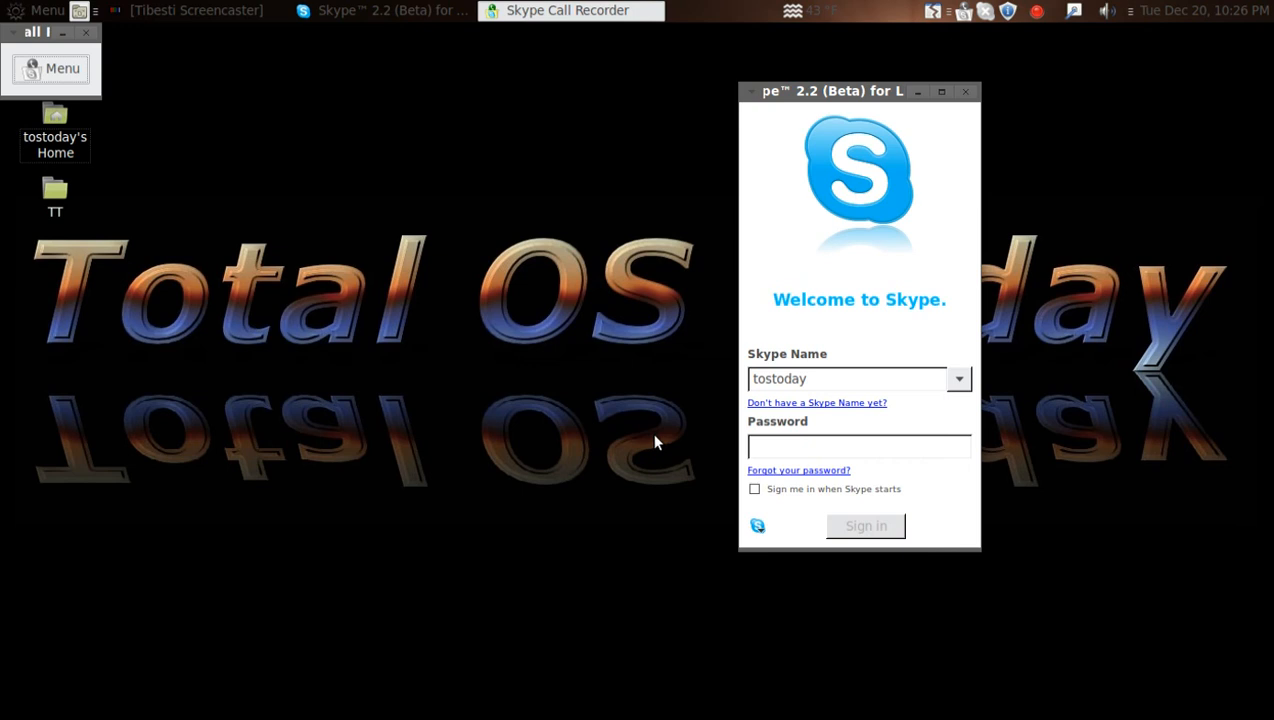
pyautogui.moveTo(1006, 112)
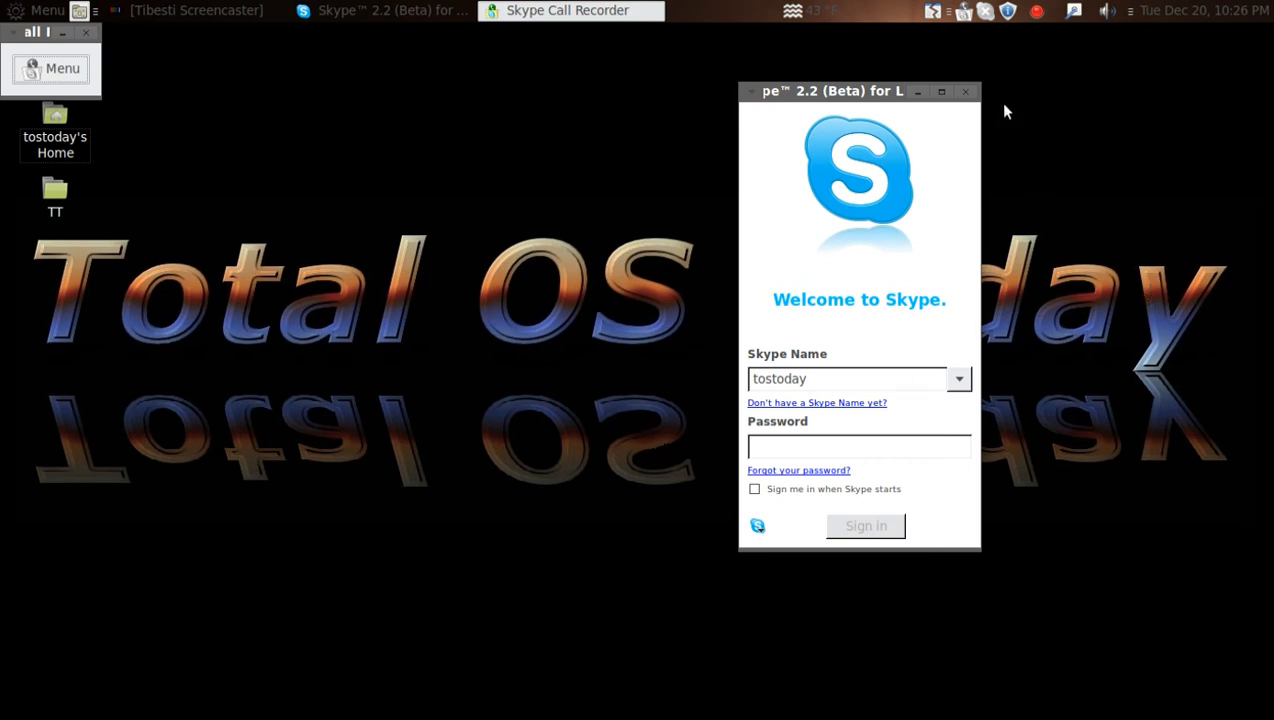
pyautogui.moveTo(938, 224)
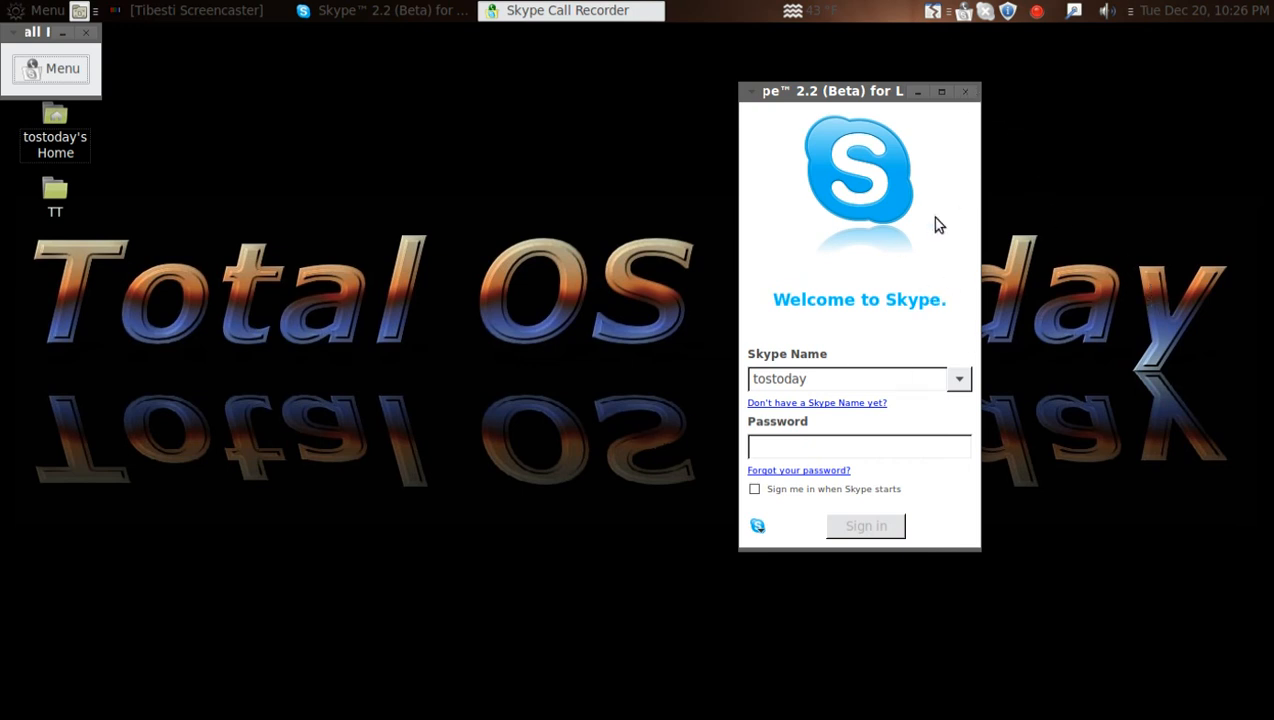
pyautogui.moveTo(604, 210)
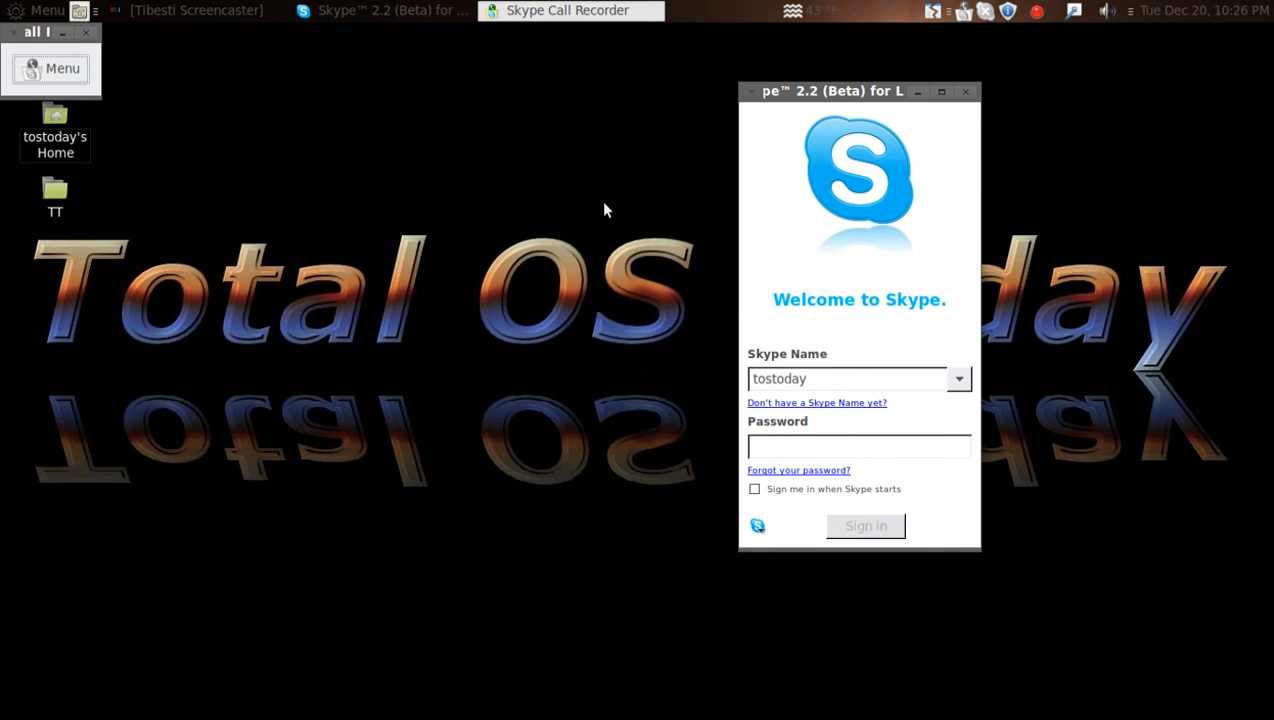
pyautogui.moveTo(912, 118)
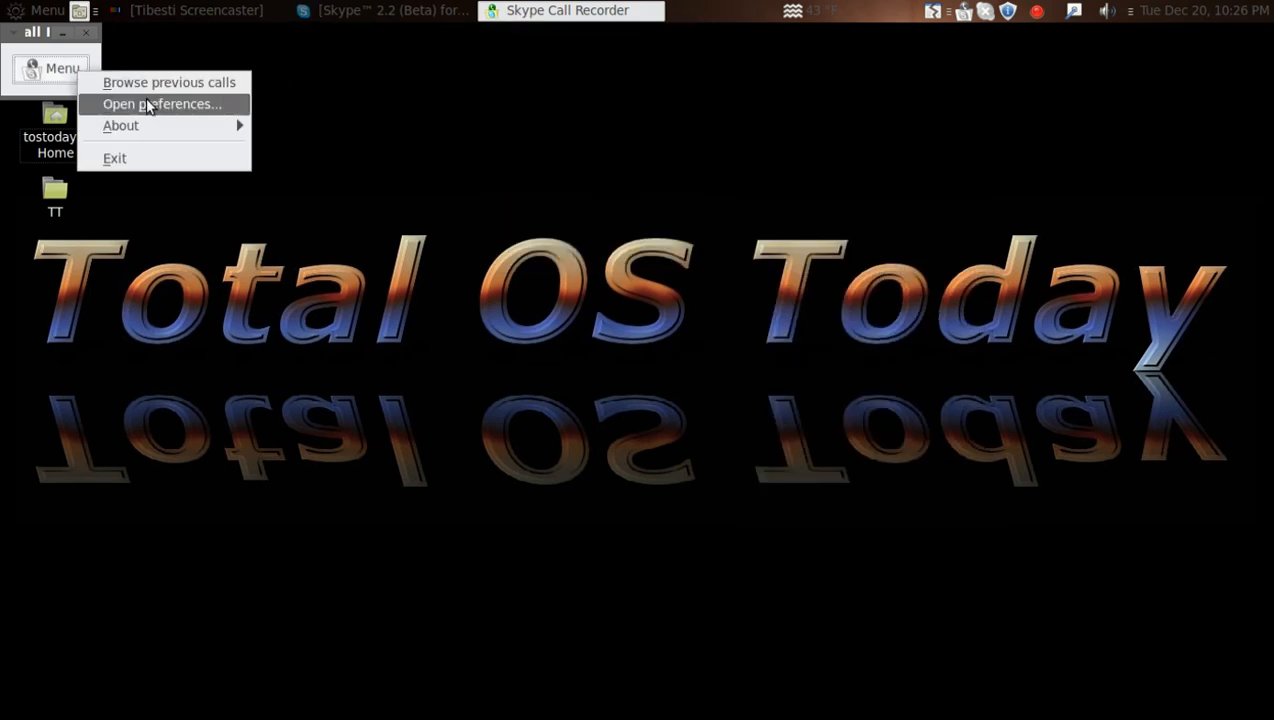
# - Review the recorder's file naming, MP3 96 kbps stereo format, and miscellaneous preferences
pyautogui.click(160, 104)
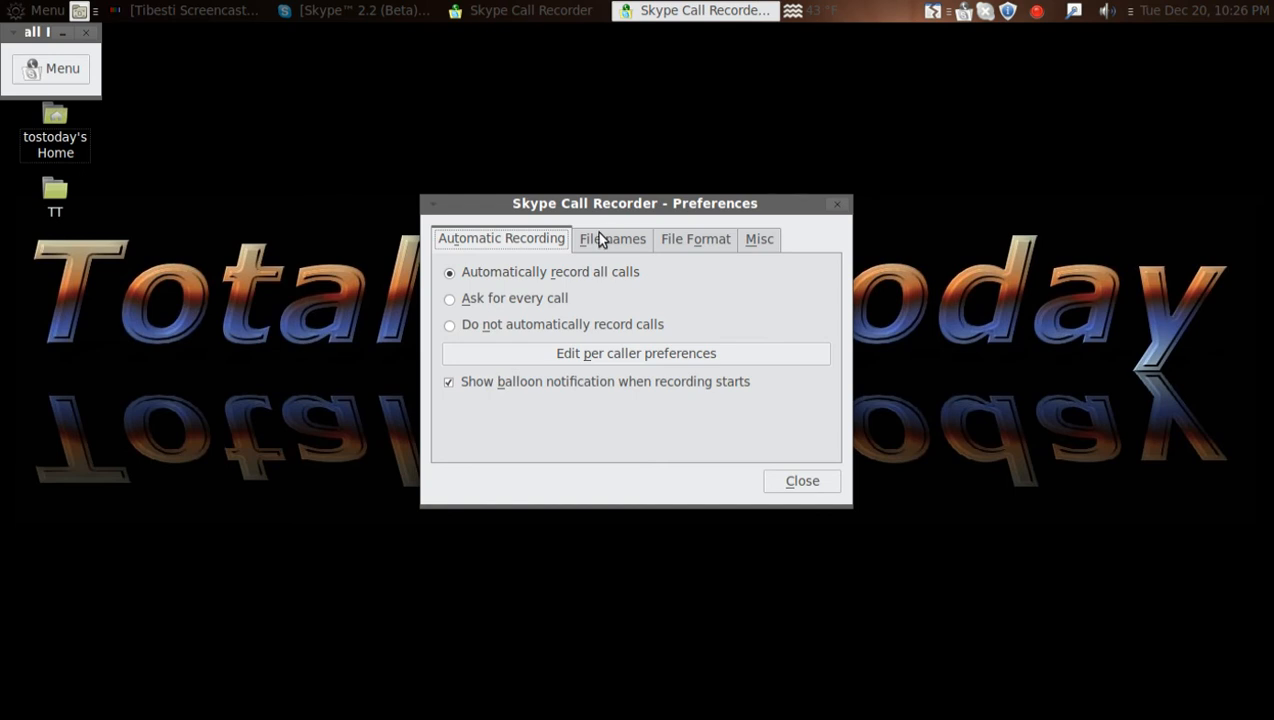
pyautogui.moveTo(756, 300)
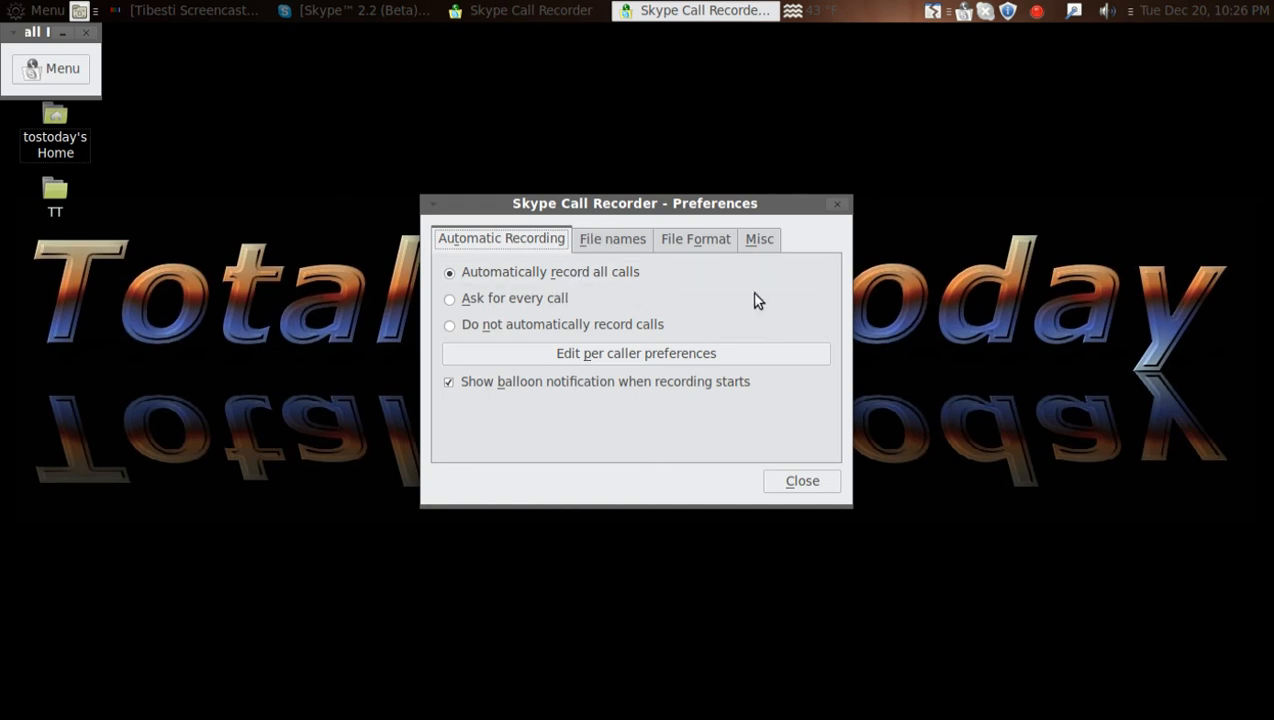
pyautogui.moveTo(630, 292)
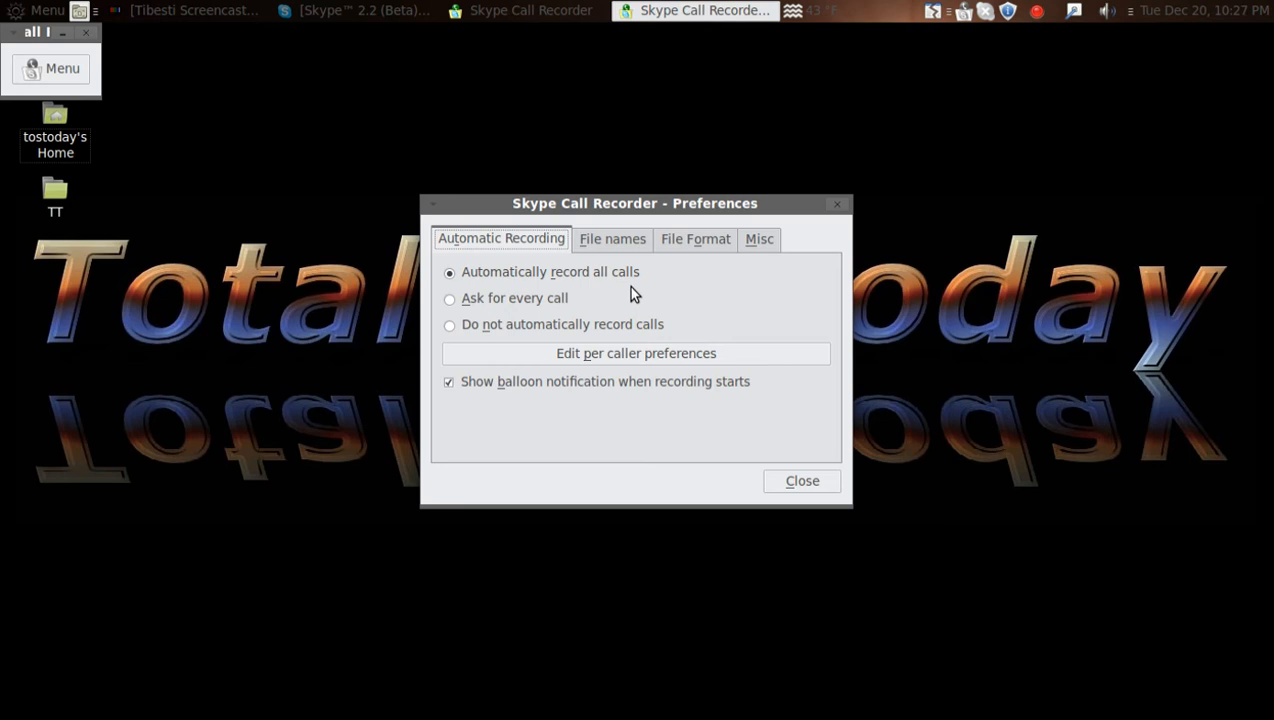
pyautogui.moveTo(624, 250)
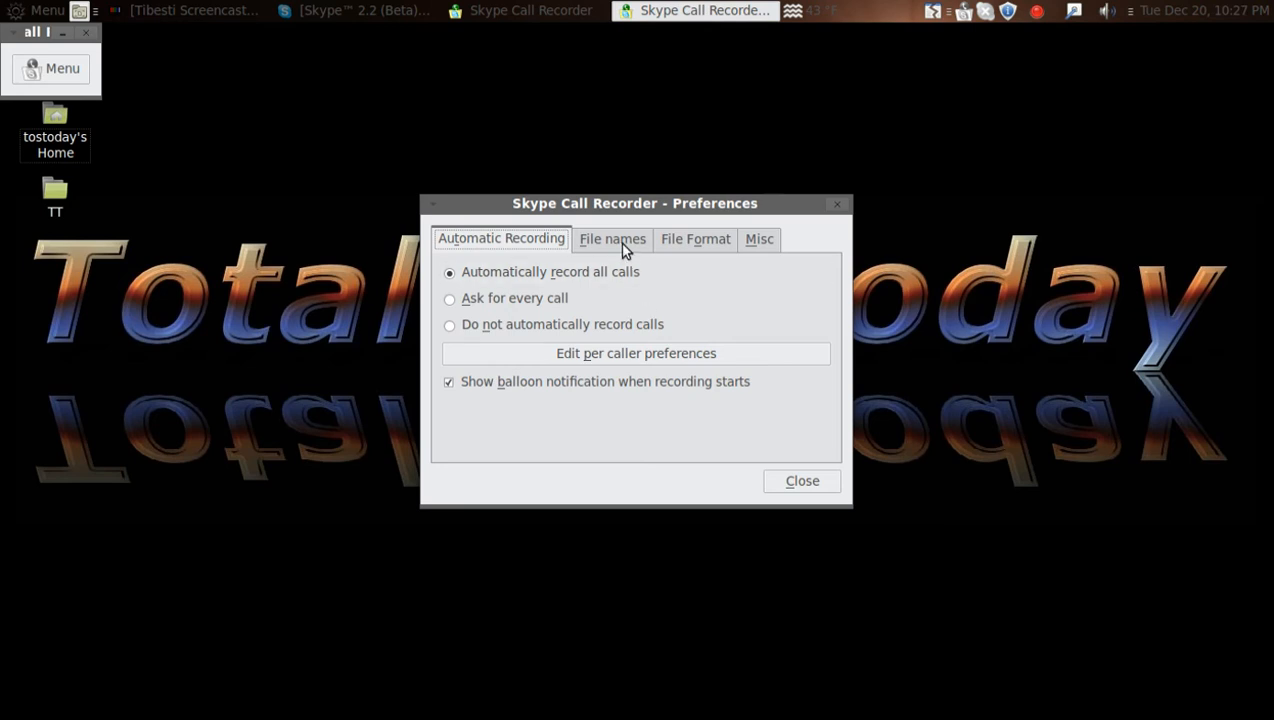
pyautogui.click(612, 238)
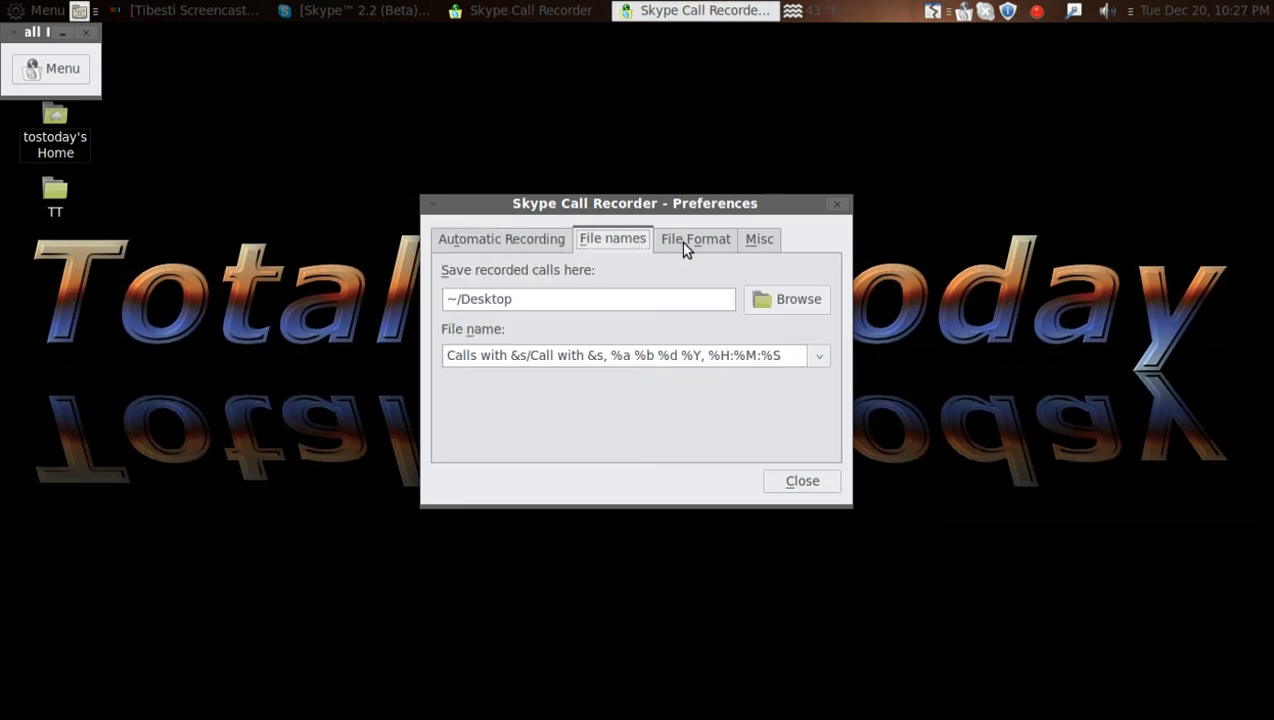
pyautogui.click(696, 240)
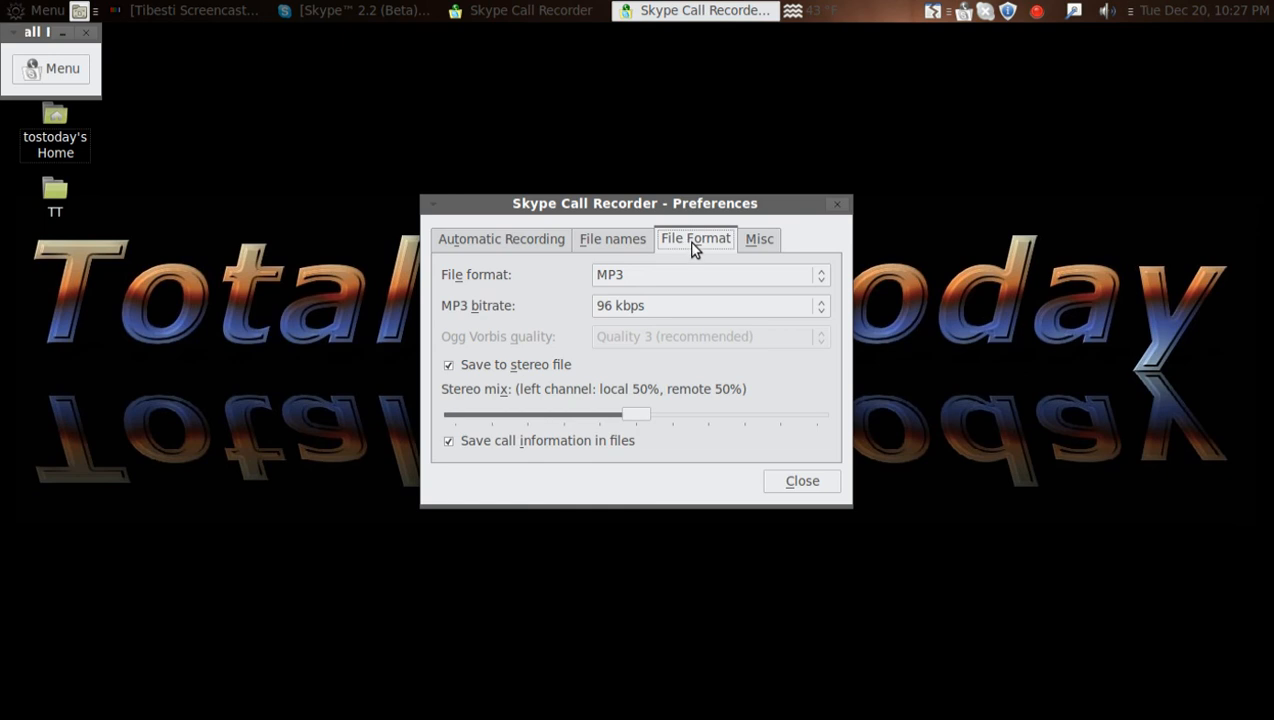
pyautogui.moveTo(792, 298)
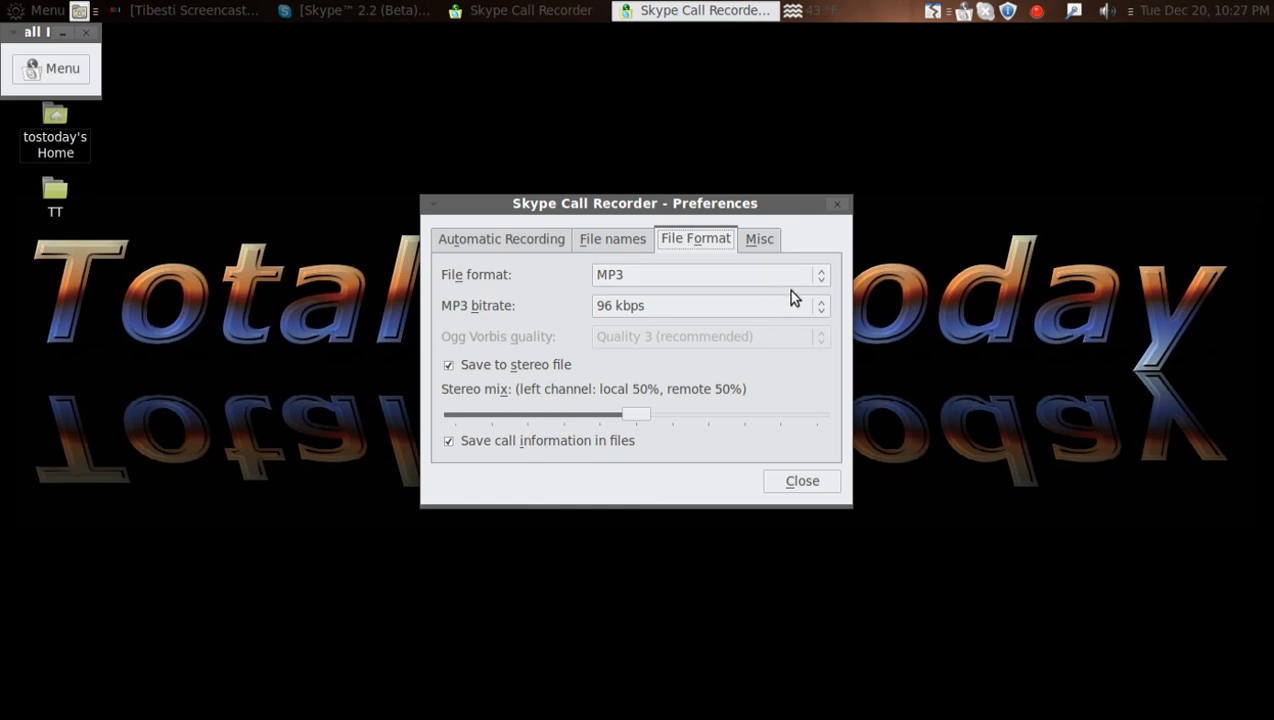
pyautogui.moveTo(760, 248)
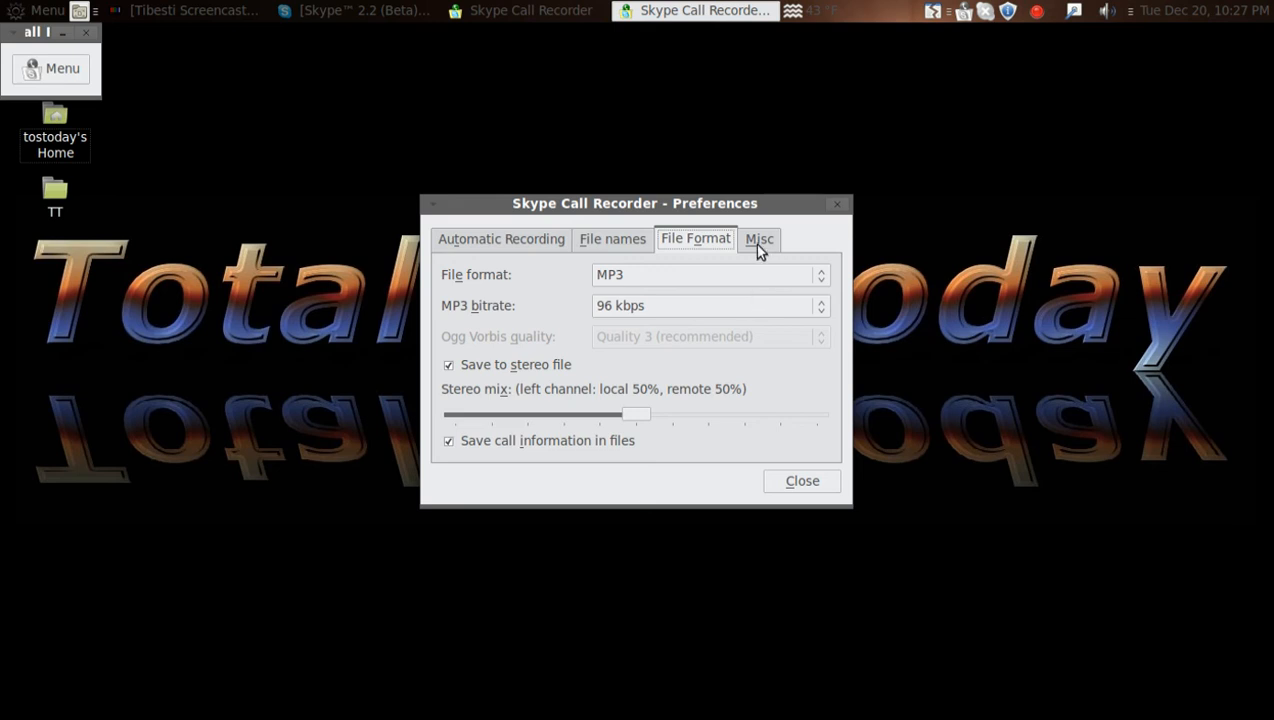
pyautogui.click(760, 238)
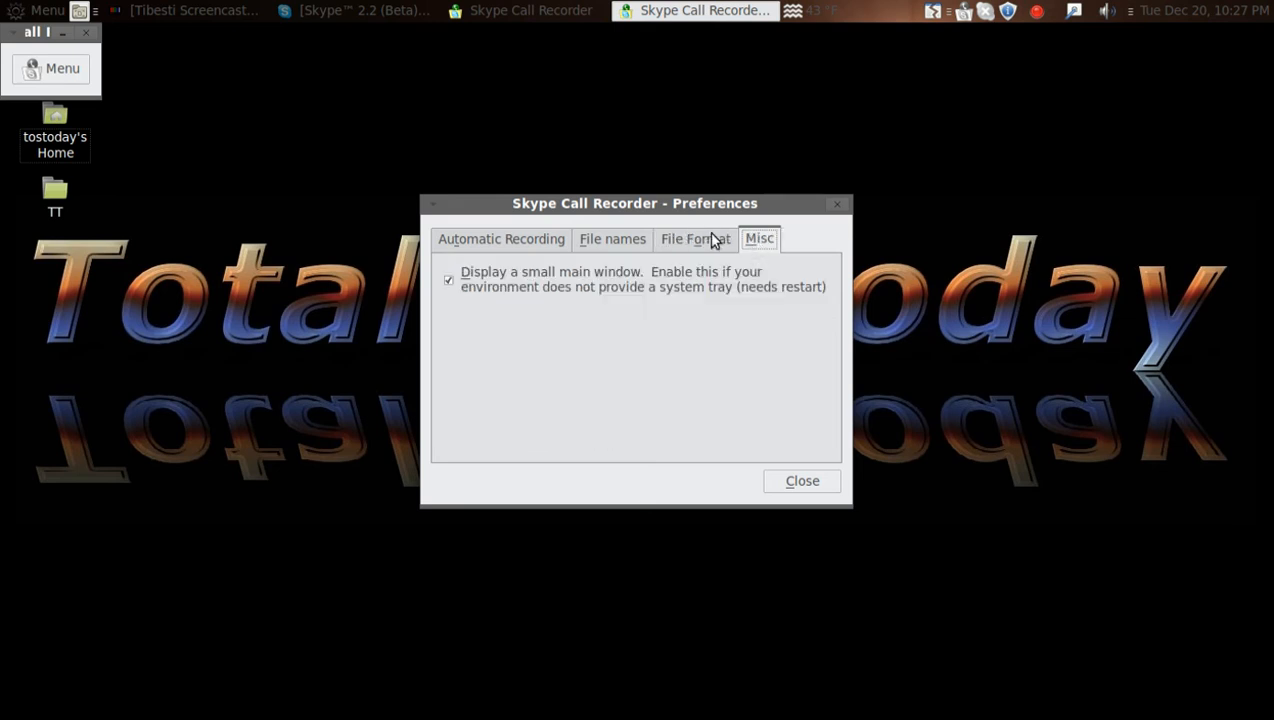
pyautogui.click(694, 238)
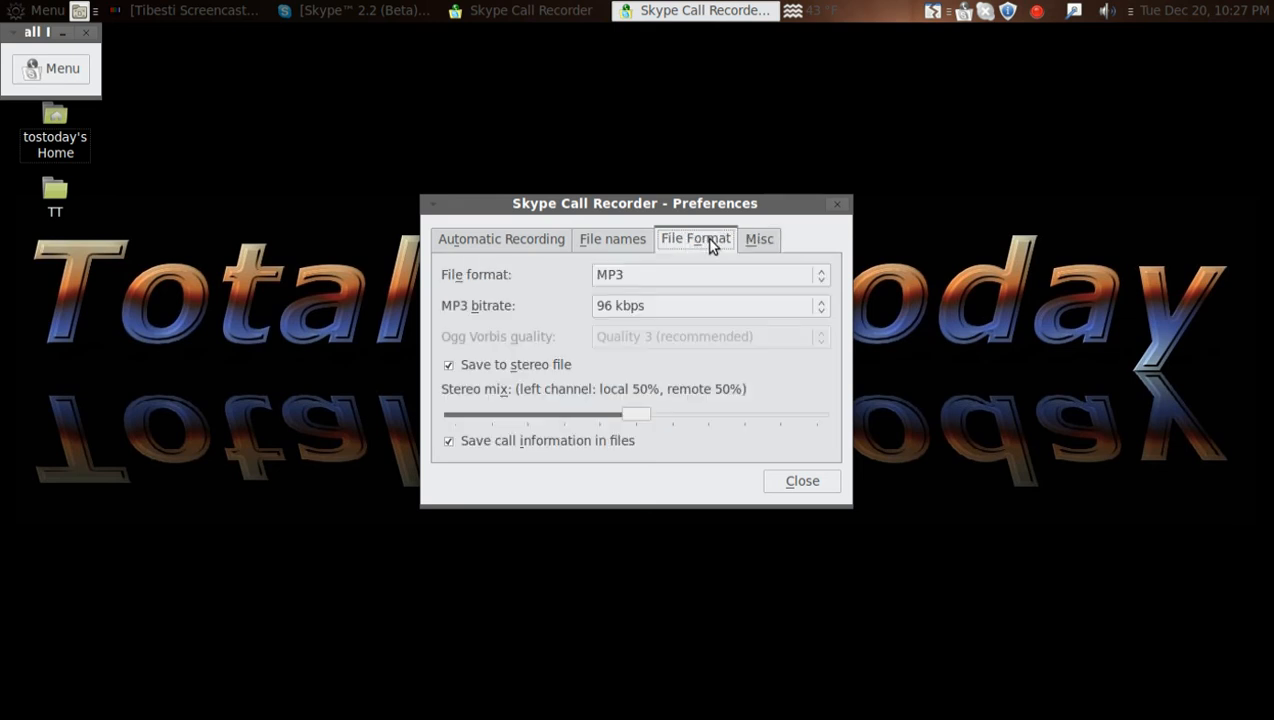
pyautogui.moveTo(604, 348)
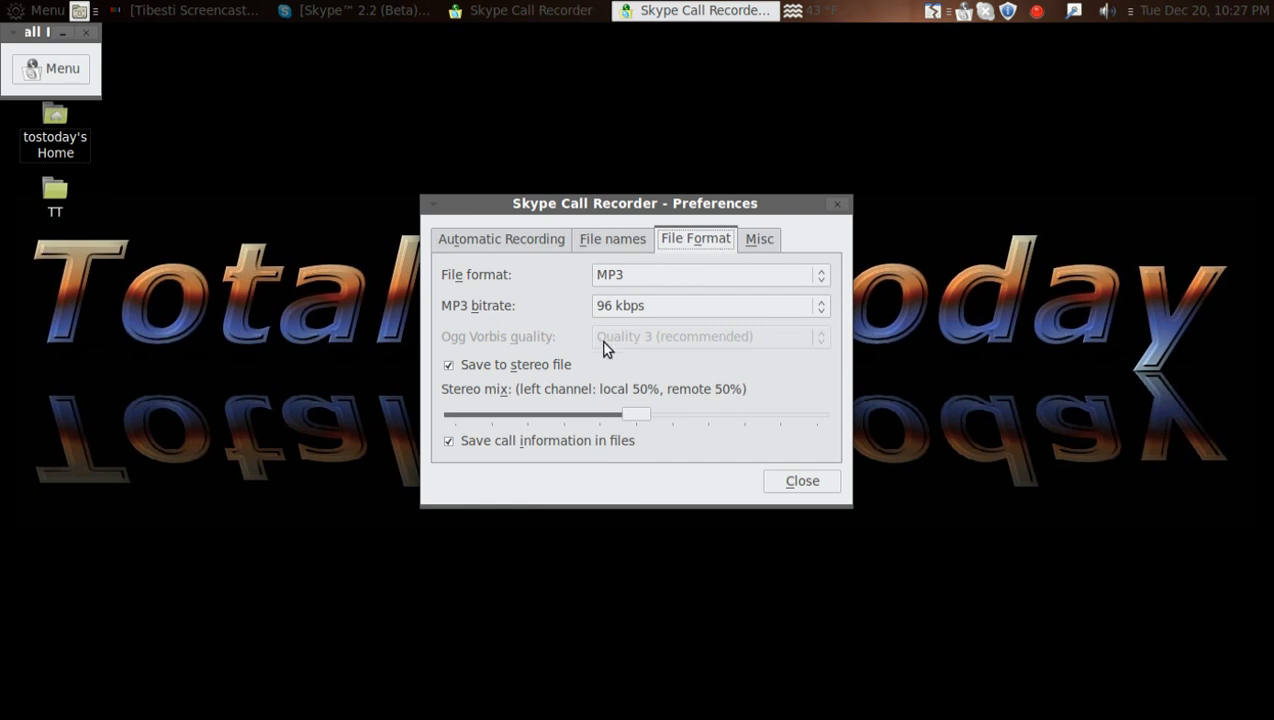
pyautogui.moveTo(518, 408)
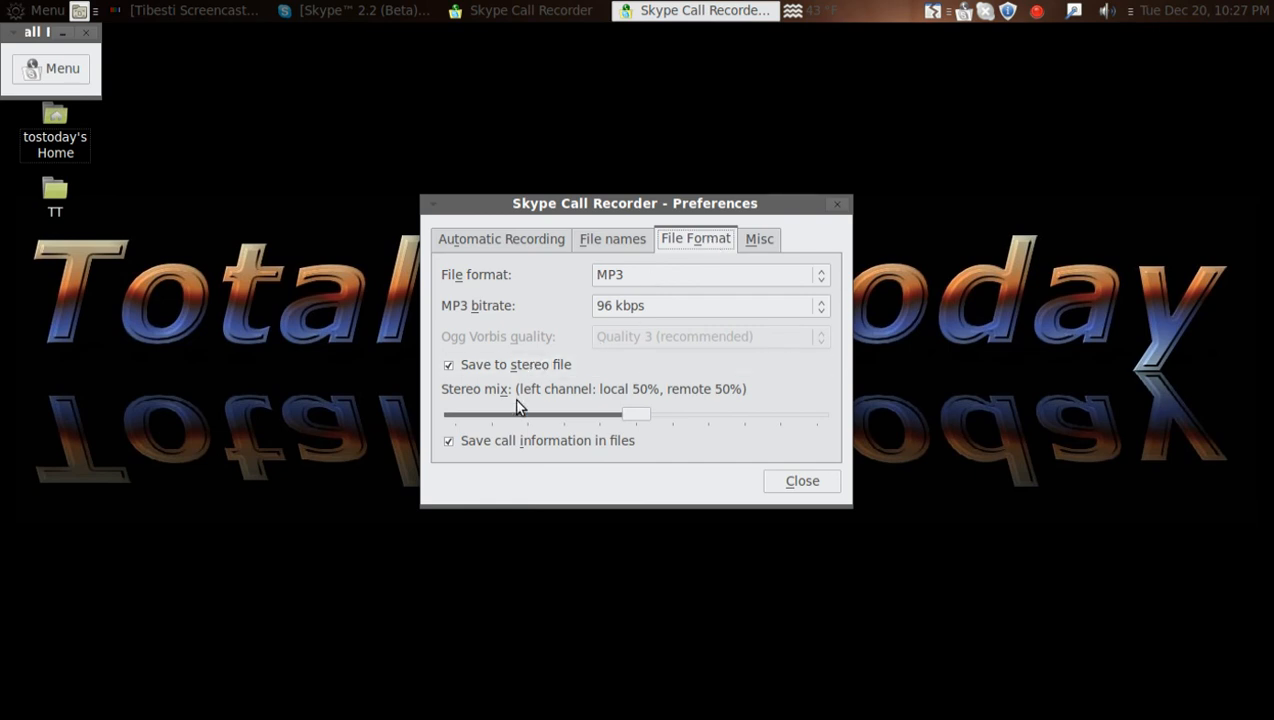
pyautogui.moveTo(744, 402)
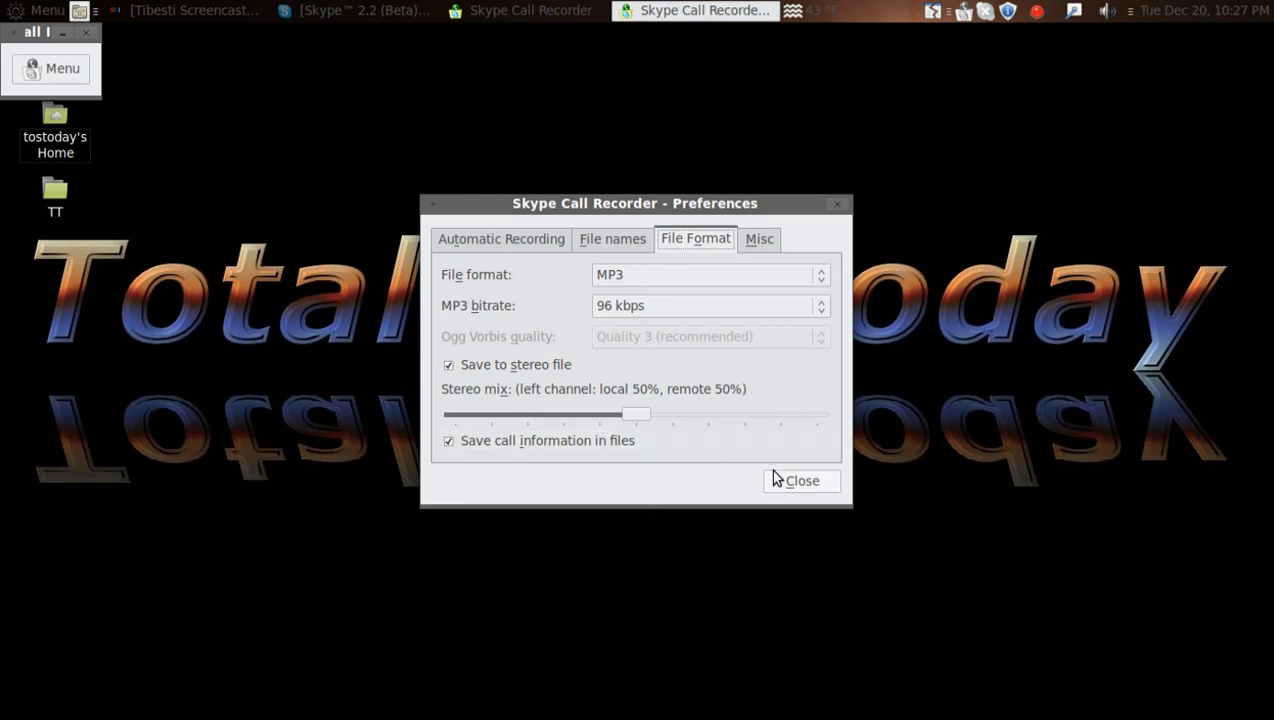
# - Close the Skype Call Recorder preferences dialog
pyautogui.click(800, 480)
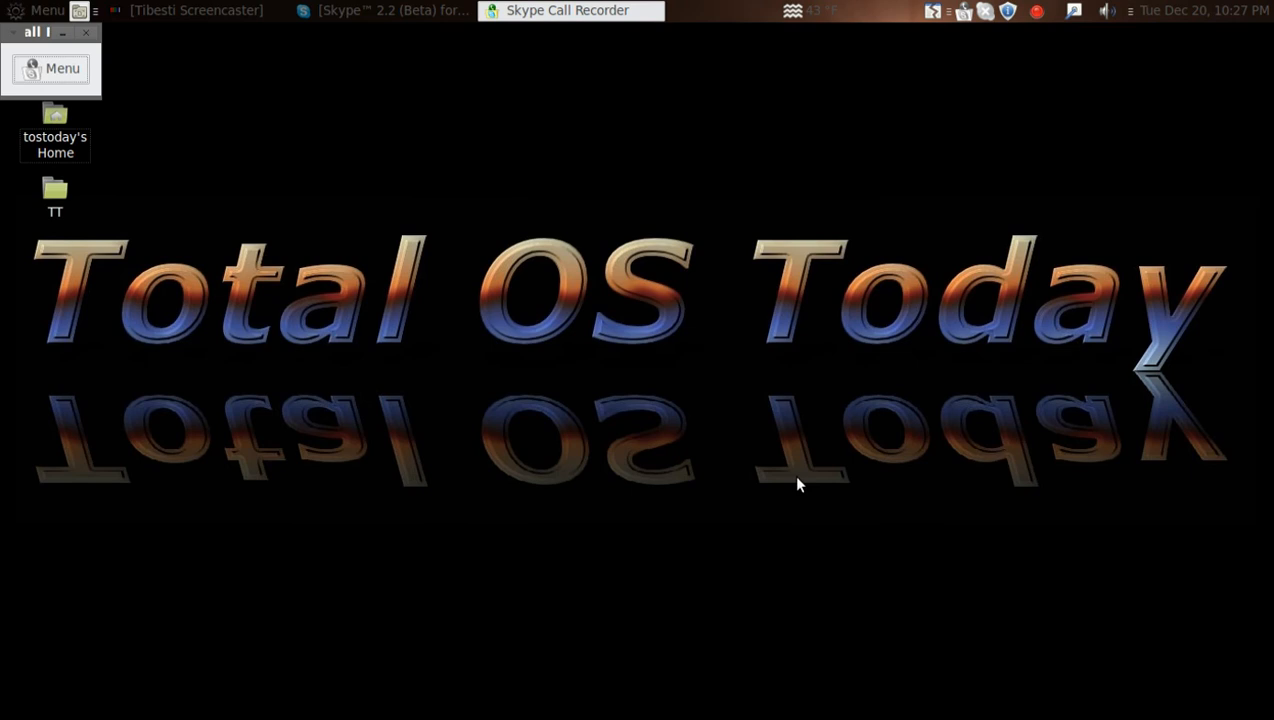
pyautogui.moveTo(740, 280)
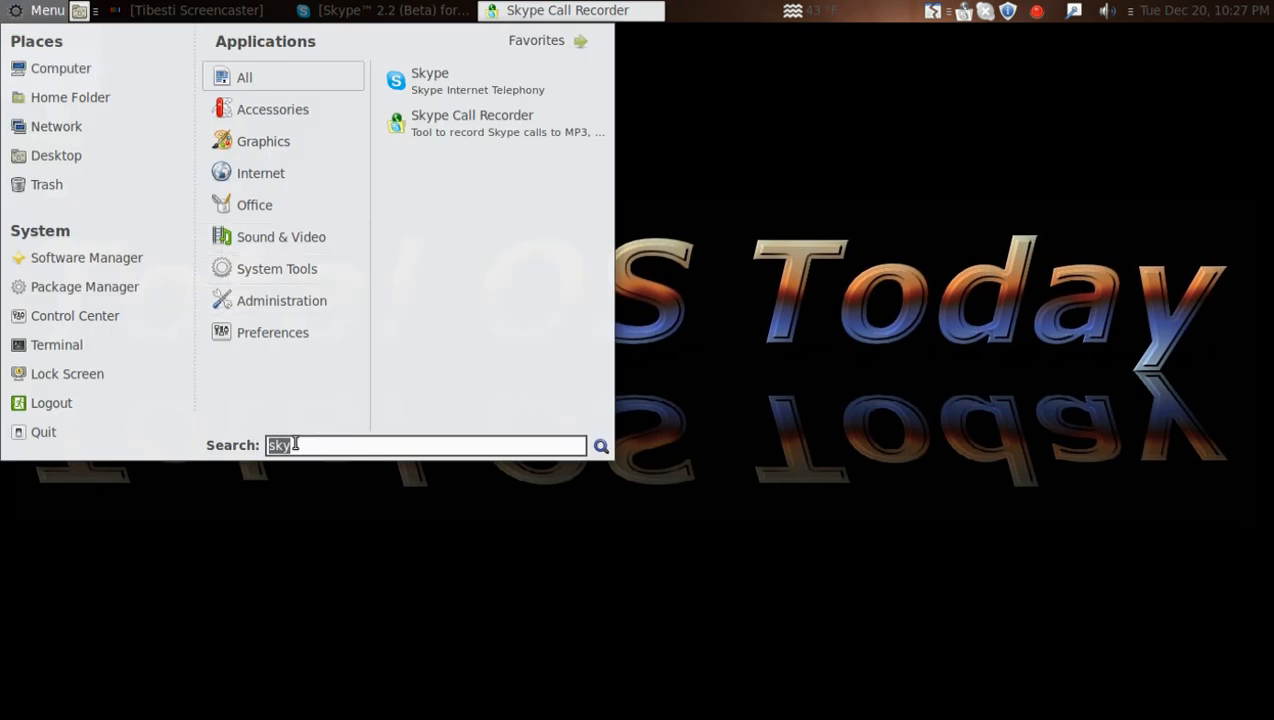
# - Search 'kden', launch Kdenlive and dismiss the not-a-project-file warning
pyautogui.write('kden')
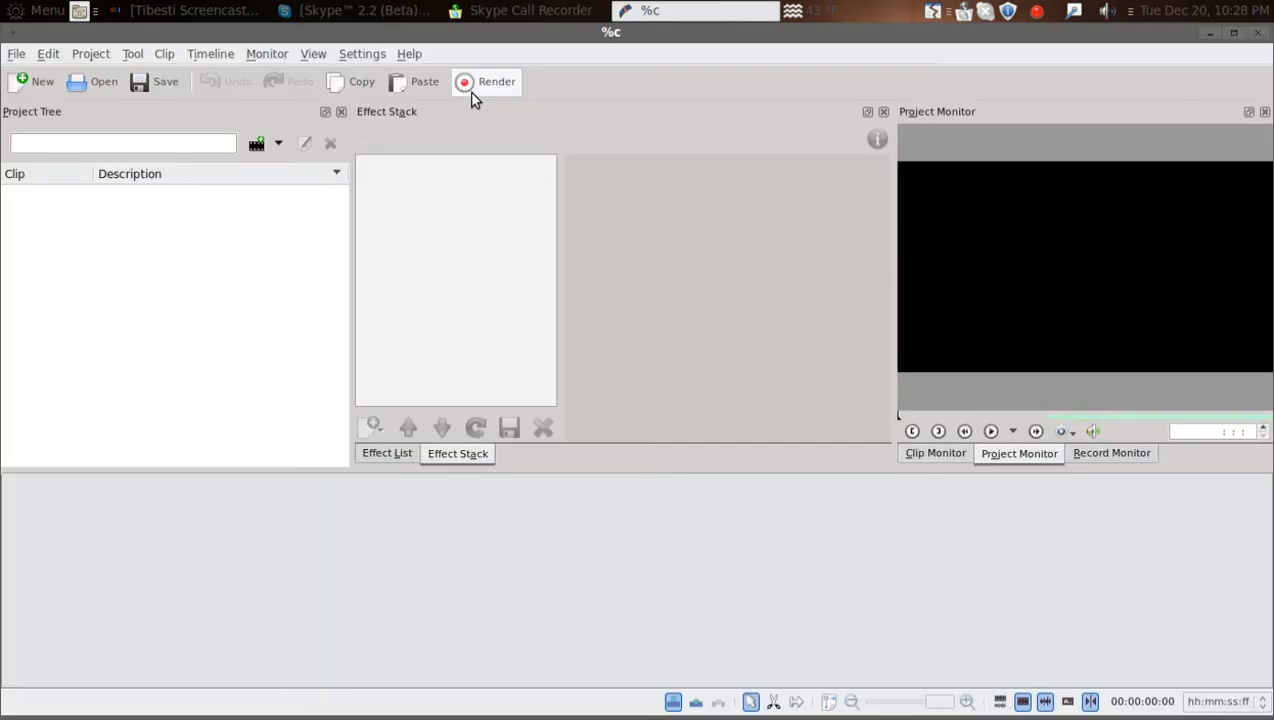
pyautogui.click(496, 80)
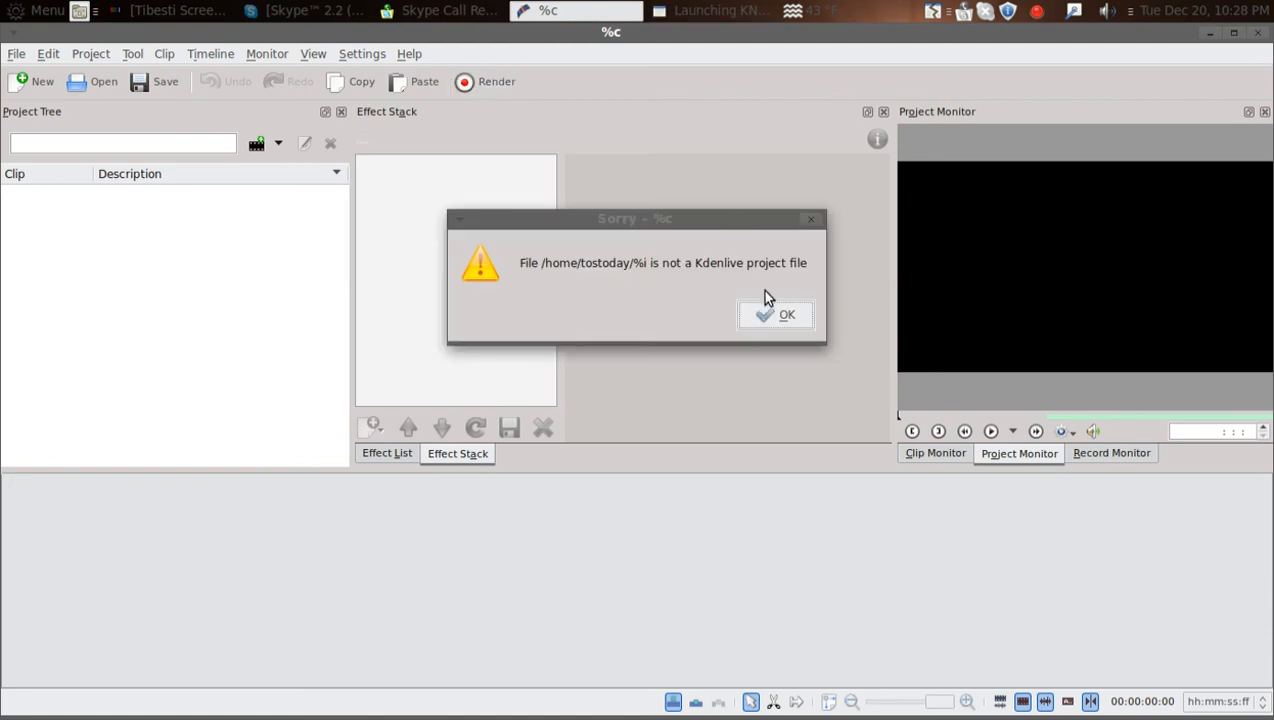
pyautogui.click(778, 314)
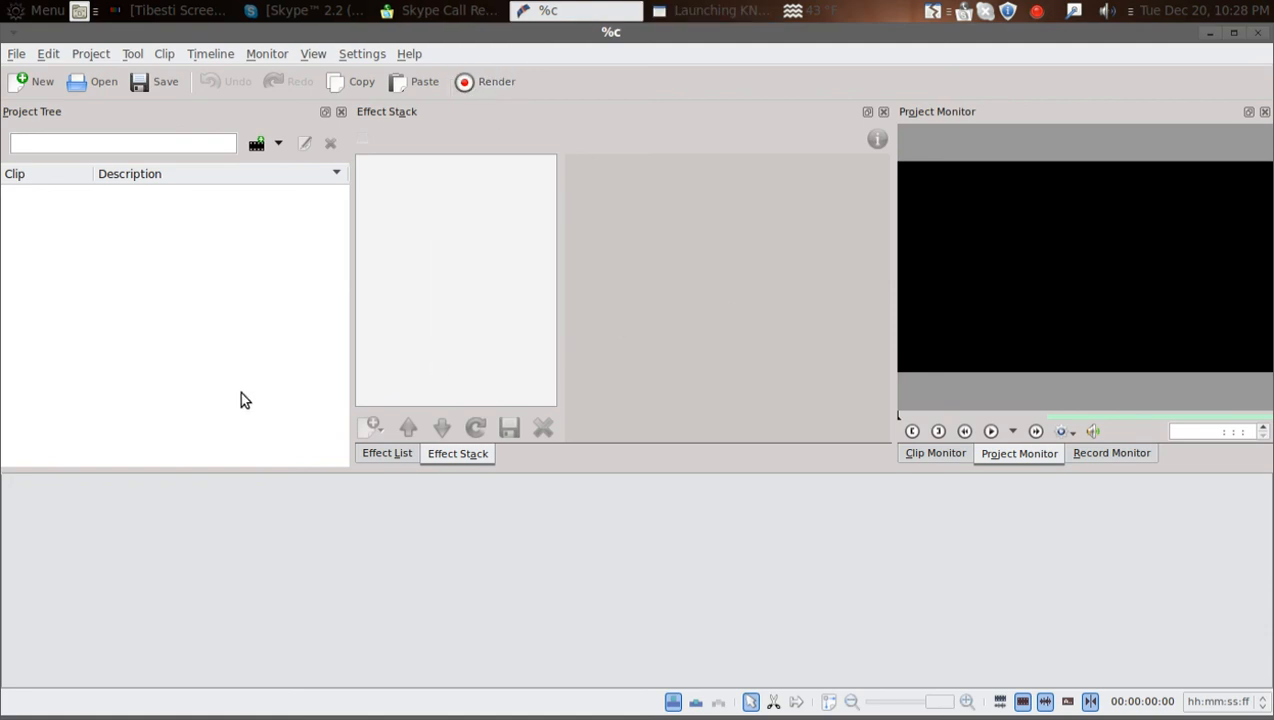
pyautogui.moveTo(184, 292)
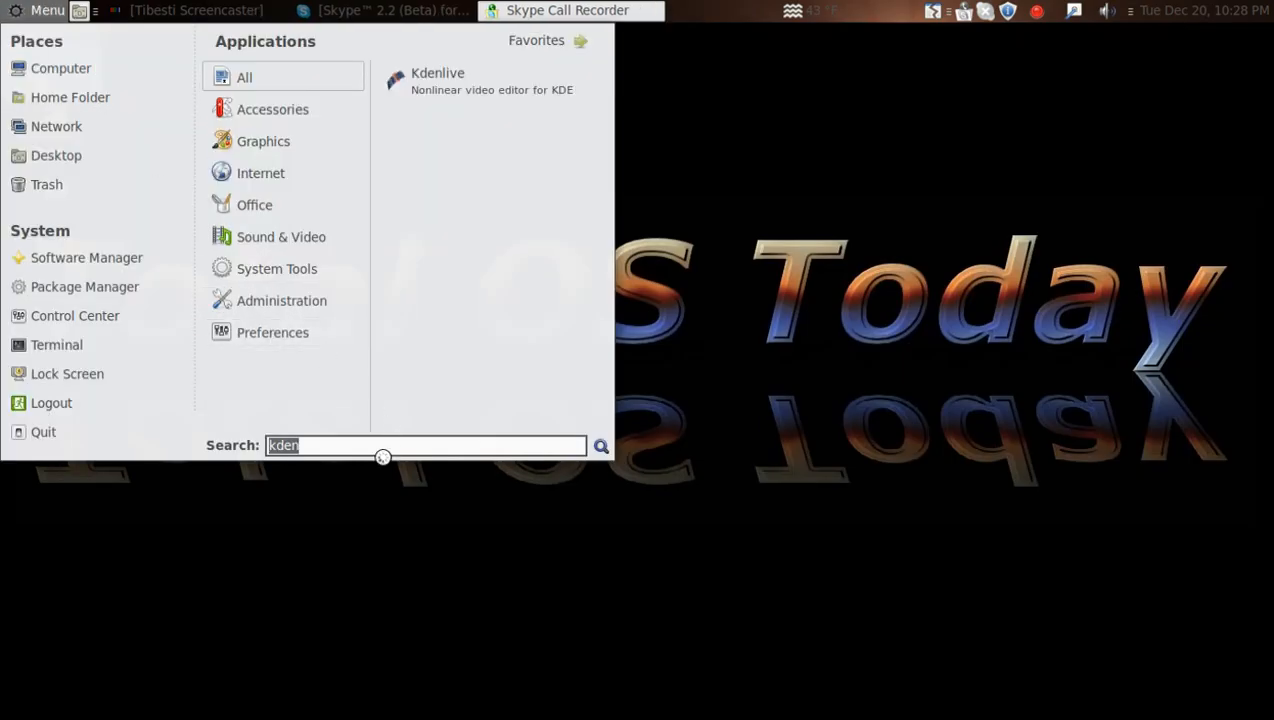
# - Search 'hand', launch HandBrake and keep MP4 as the output container format
pyautogui.write('hand')
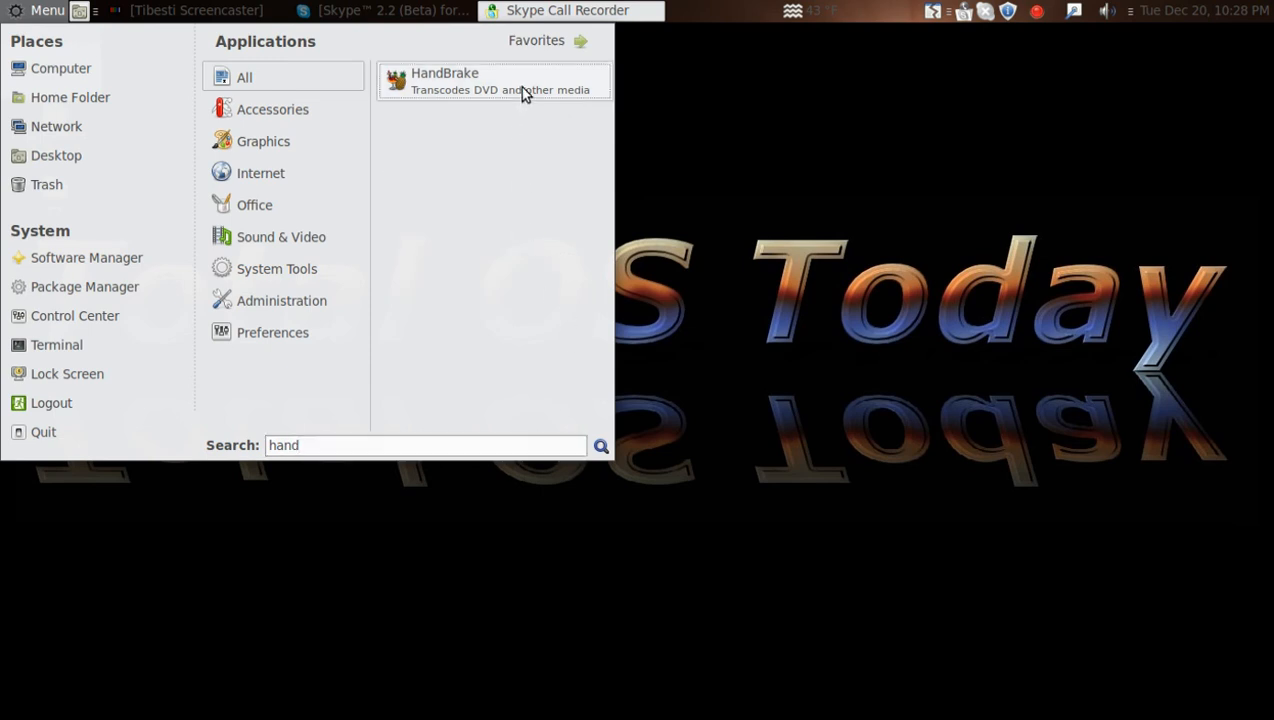
pyautogui.click(494, 80)
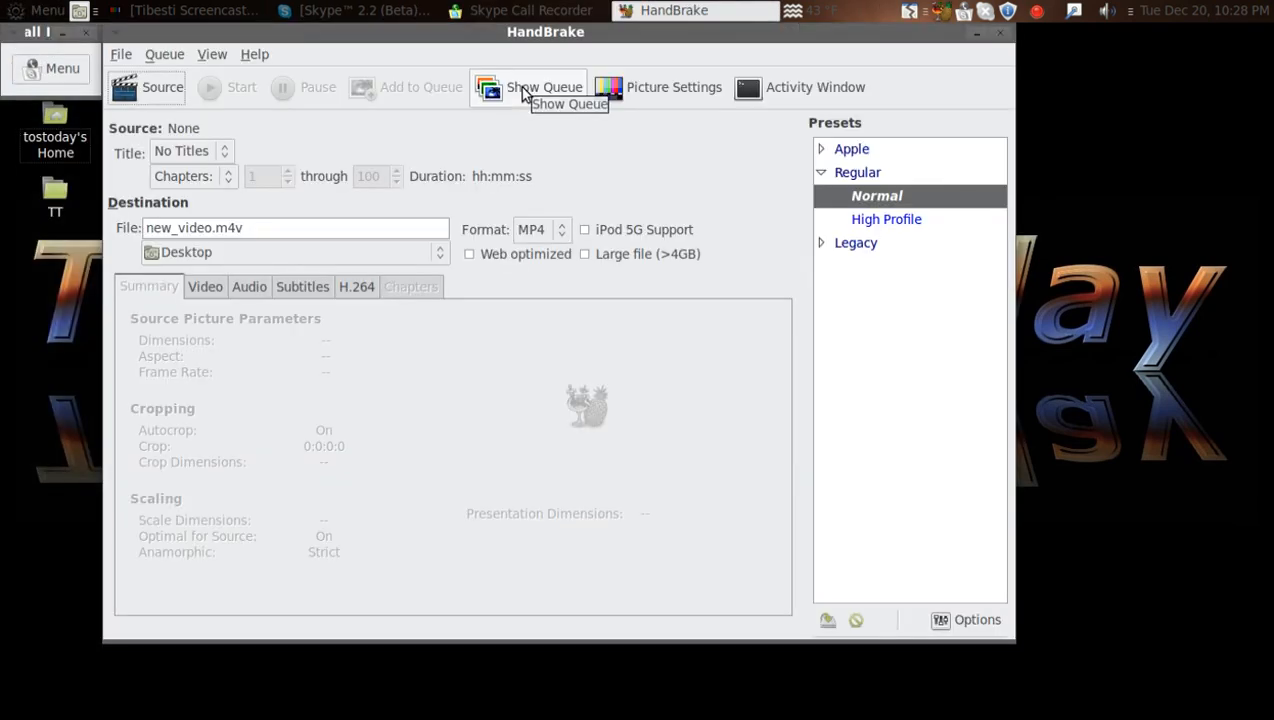
pyautogui.moveTo(534, 228)
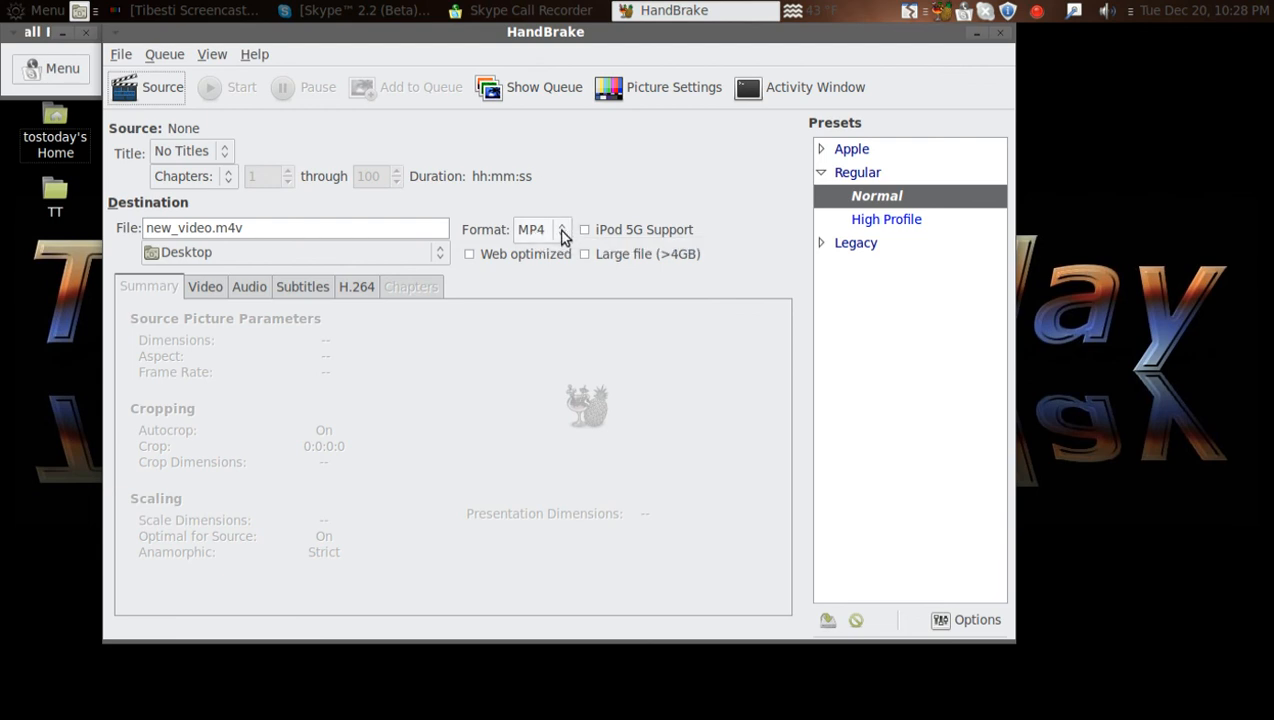
pyautogui.click(544, 228)
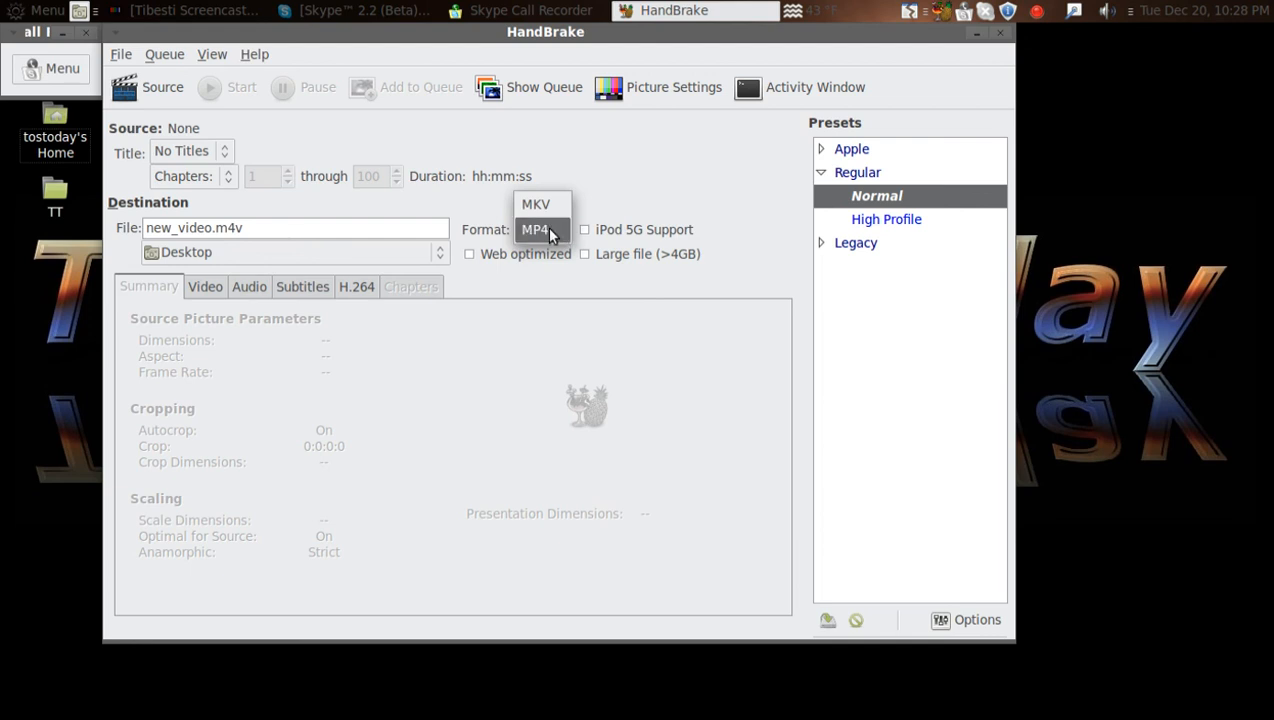
pyautogui.click(536, 228)
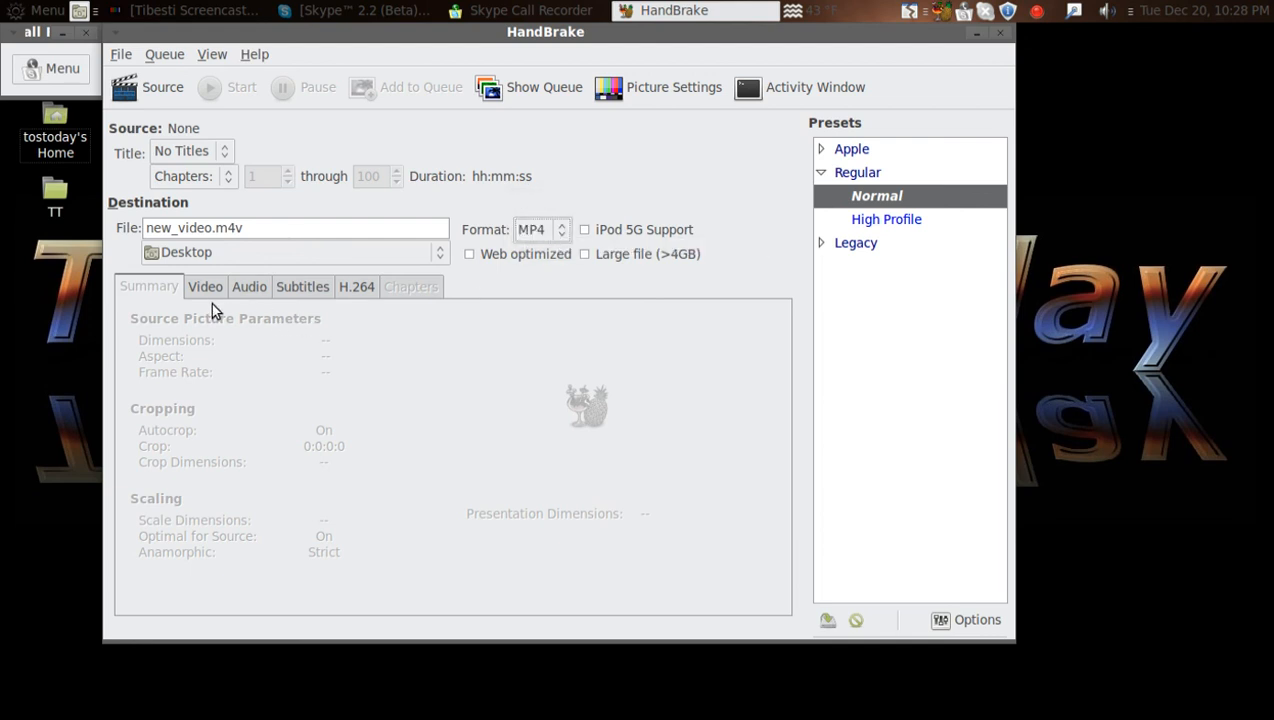
# - Set HandBrake's video encoding to a 150 MB target file size
pyautogui.click(204, 288)
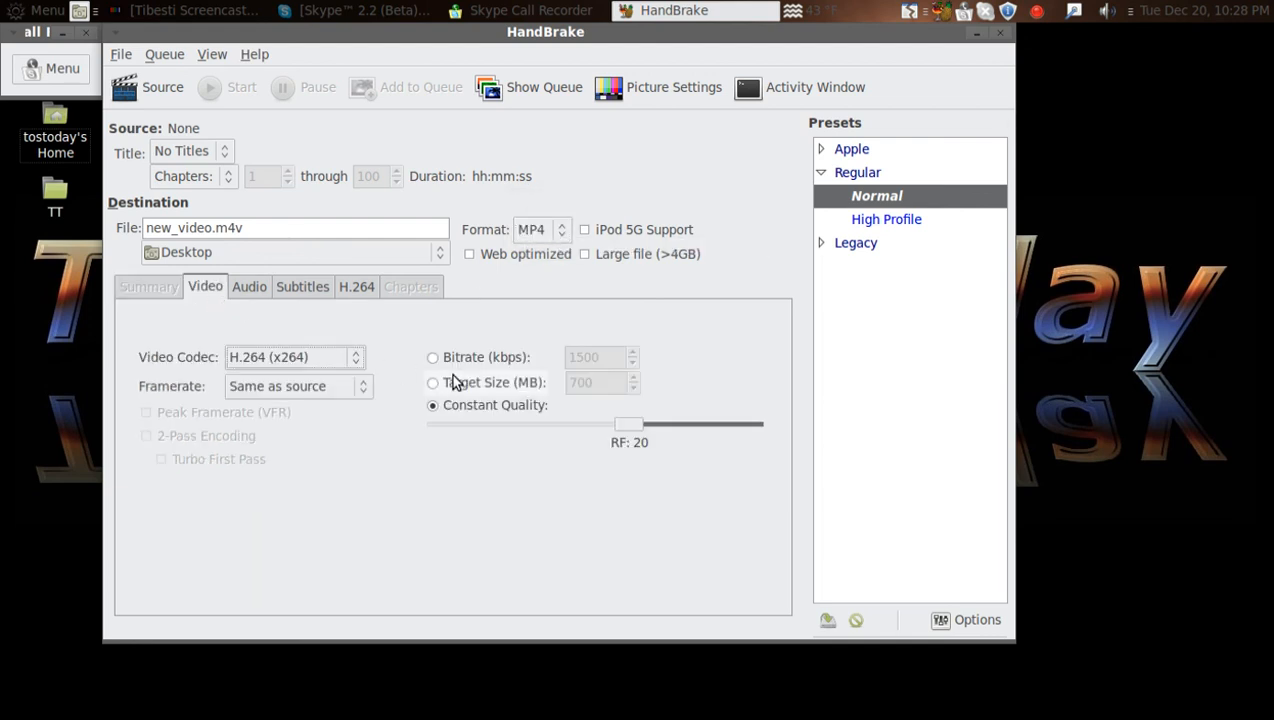
pyautogui.click(432, 382)
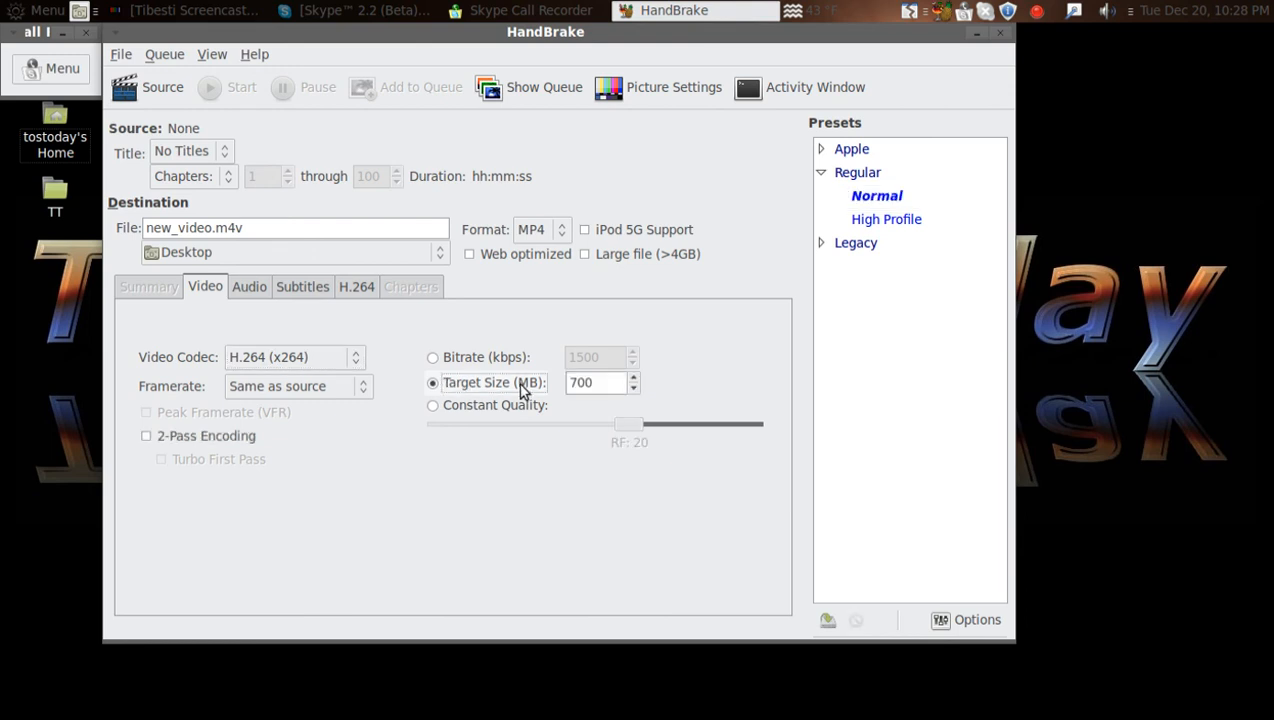
pyautogui.moveTo(604, 388)
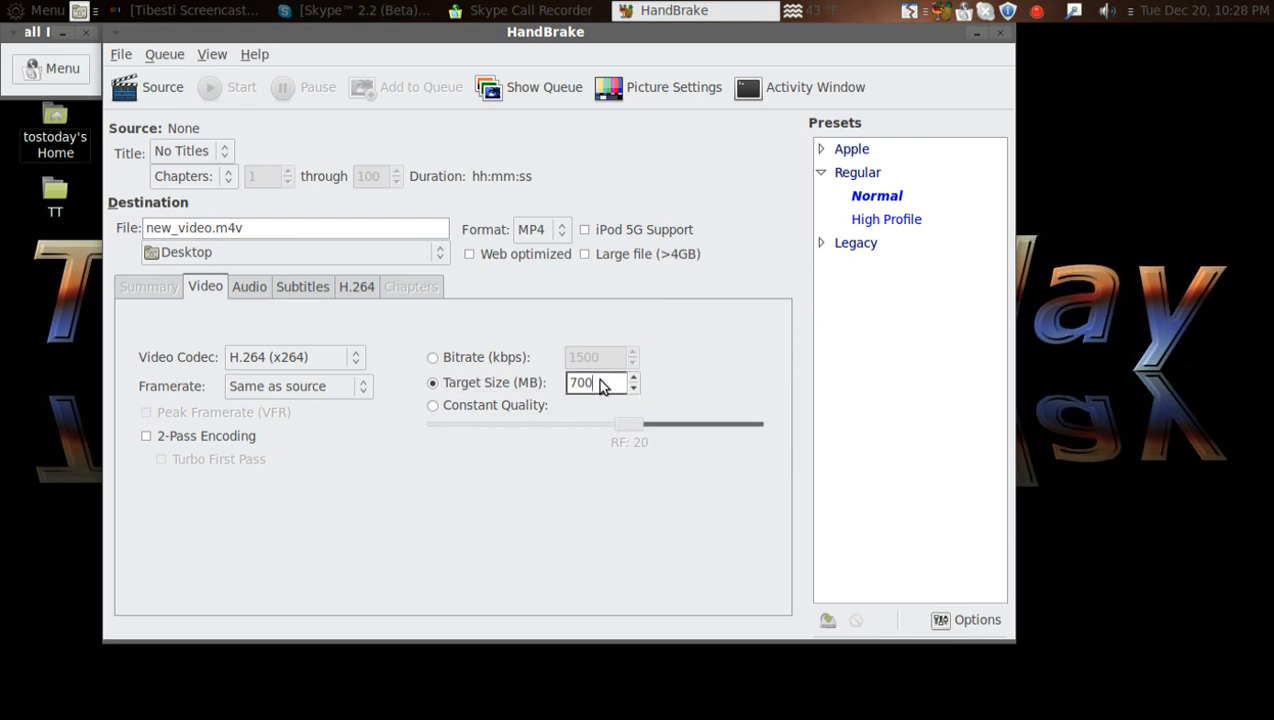
pyautogui.moveTo(598, 384)
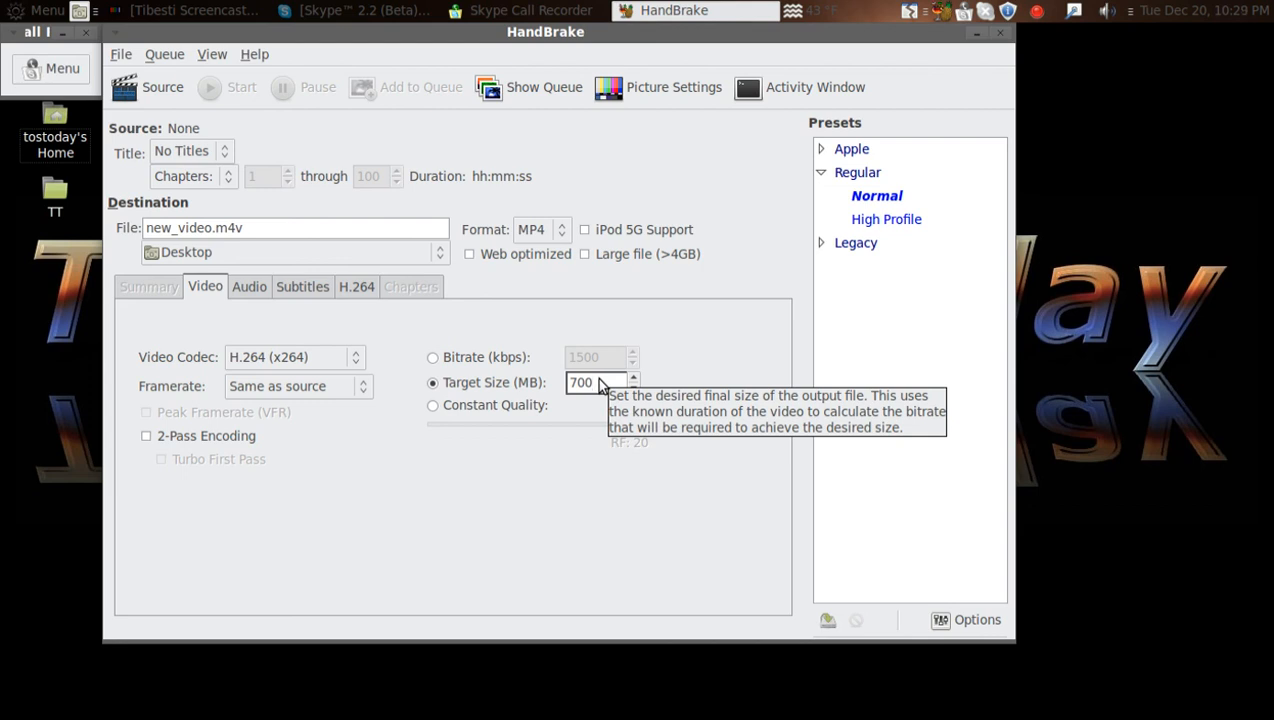
pyautogui.click(596, 382)
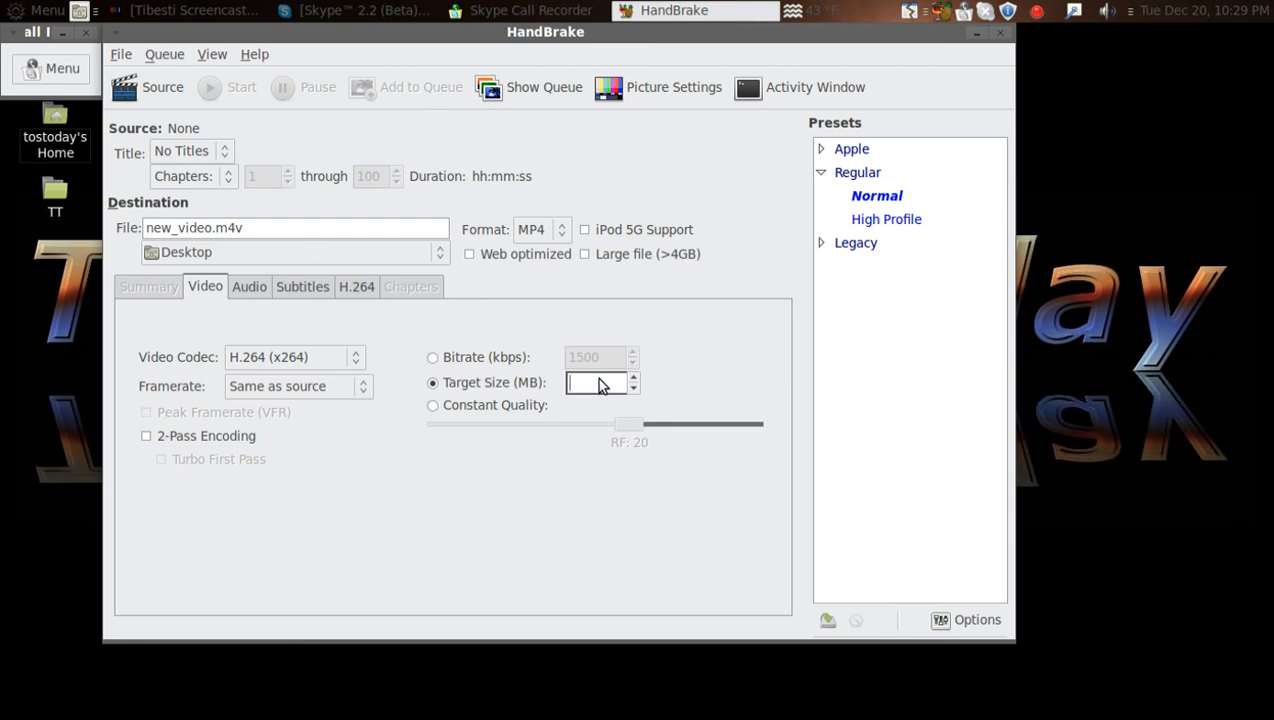
pyautogui.write('150')
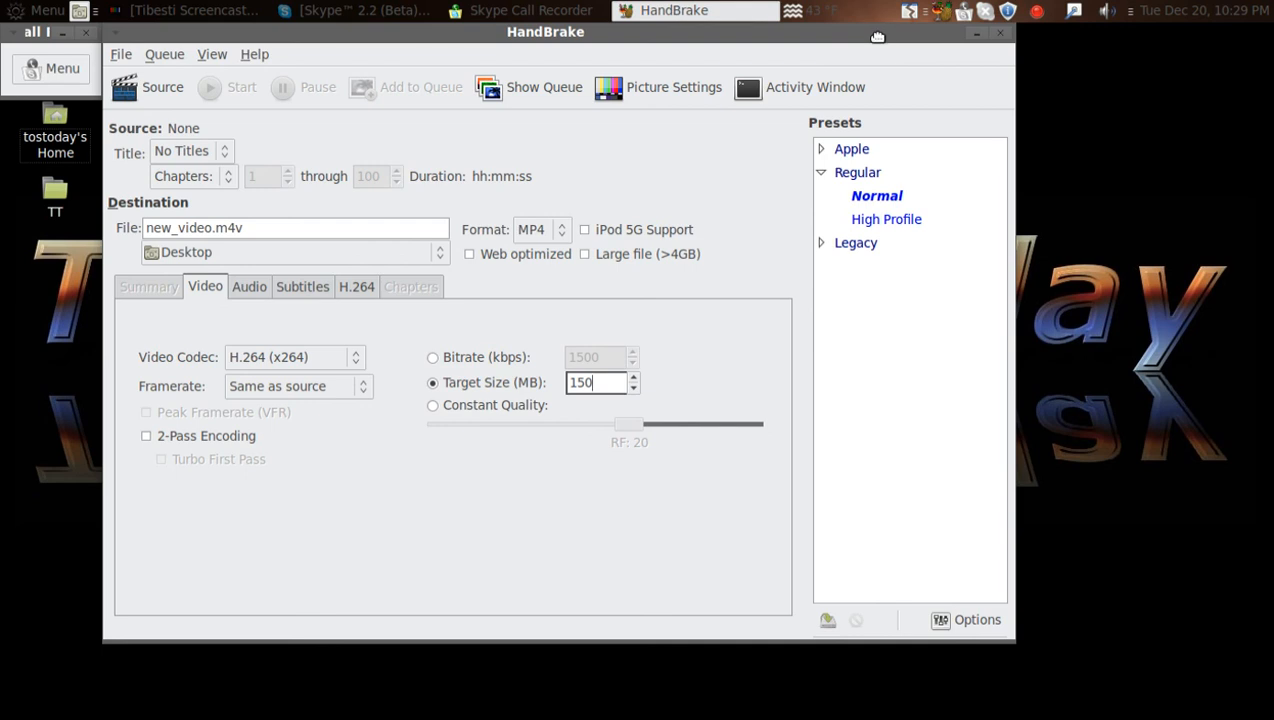
pyautogui.moveTo(544, 32); pyautogui.dragTo(600, 68)
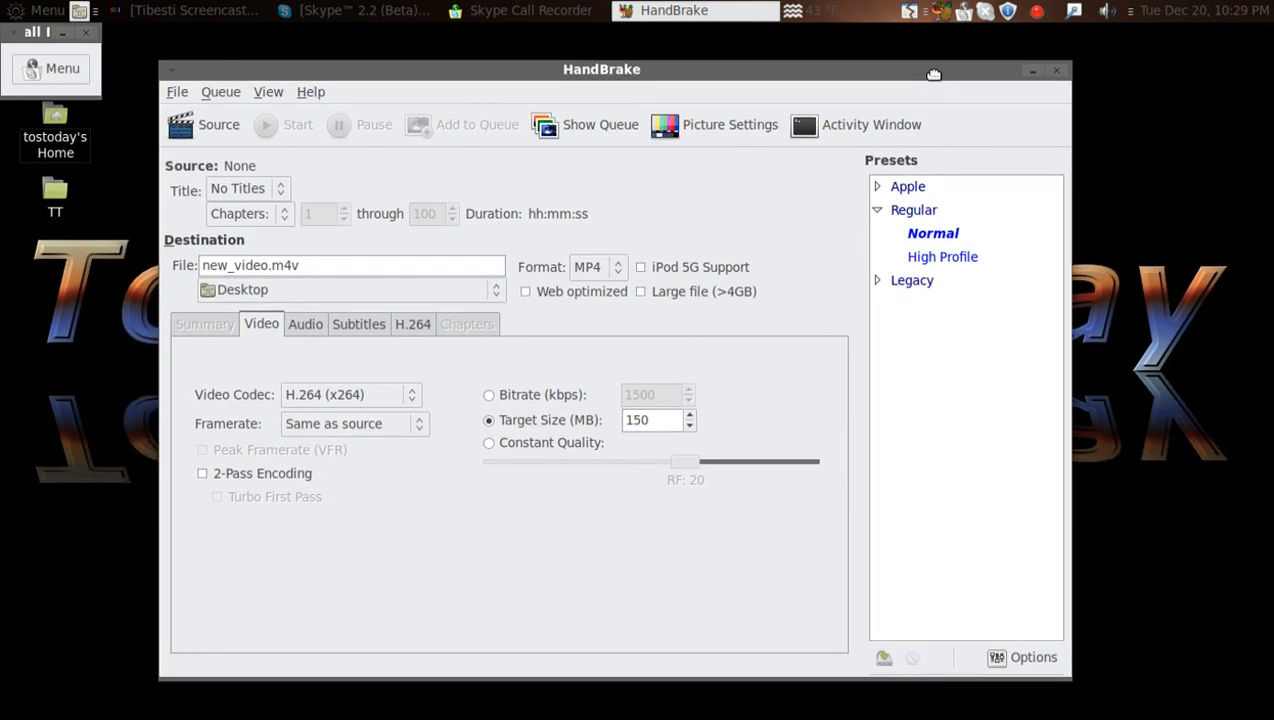
pyautogui.click(656, 420)
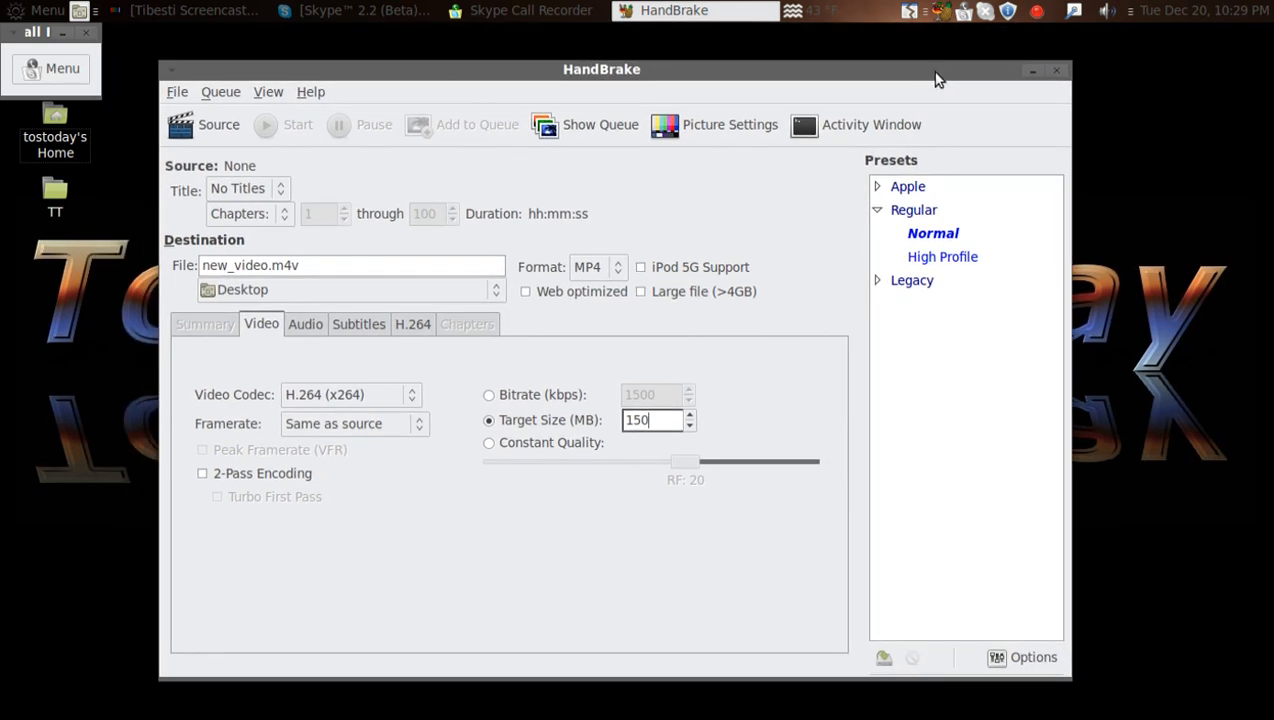
pyautogui.moveTo(740, 188)
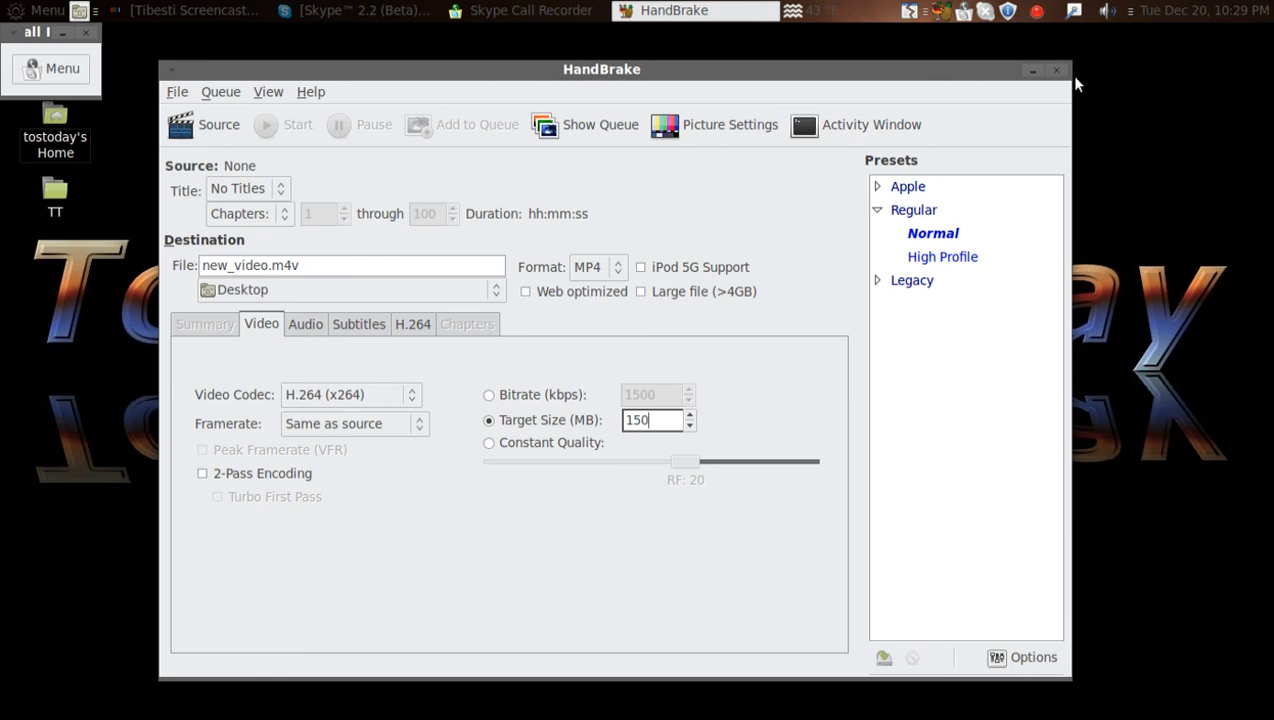
# - Close HandBrake and the Skype Call Recorder's small main window
pyautogui.click(1032, 68)
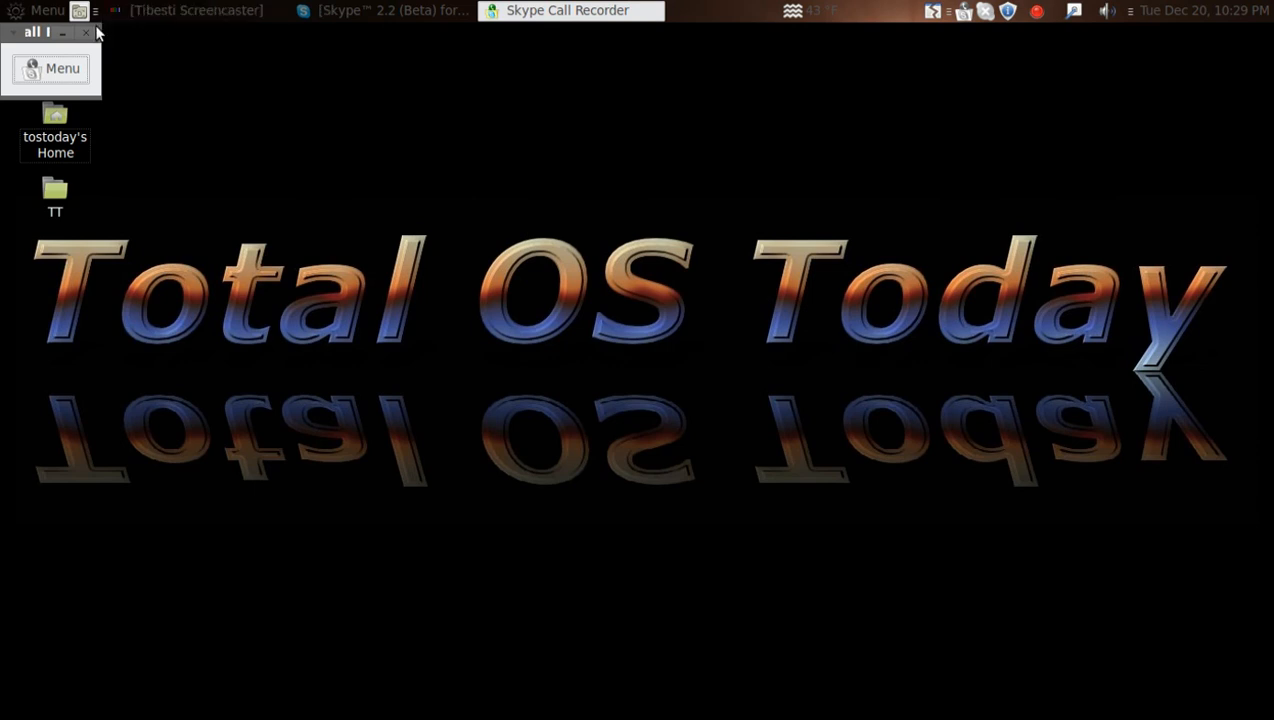
pyautogui.click(88, 32)
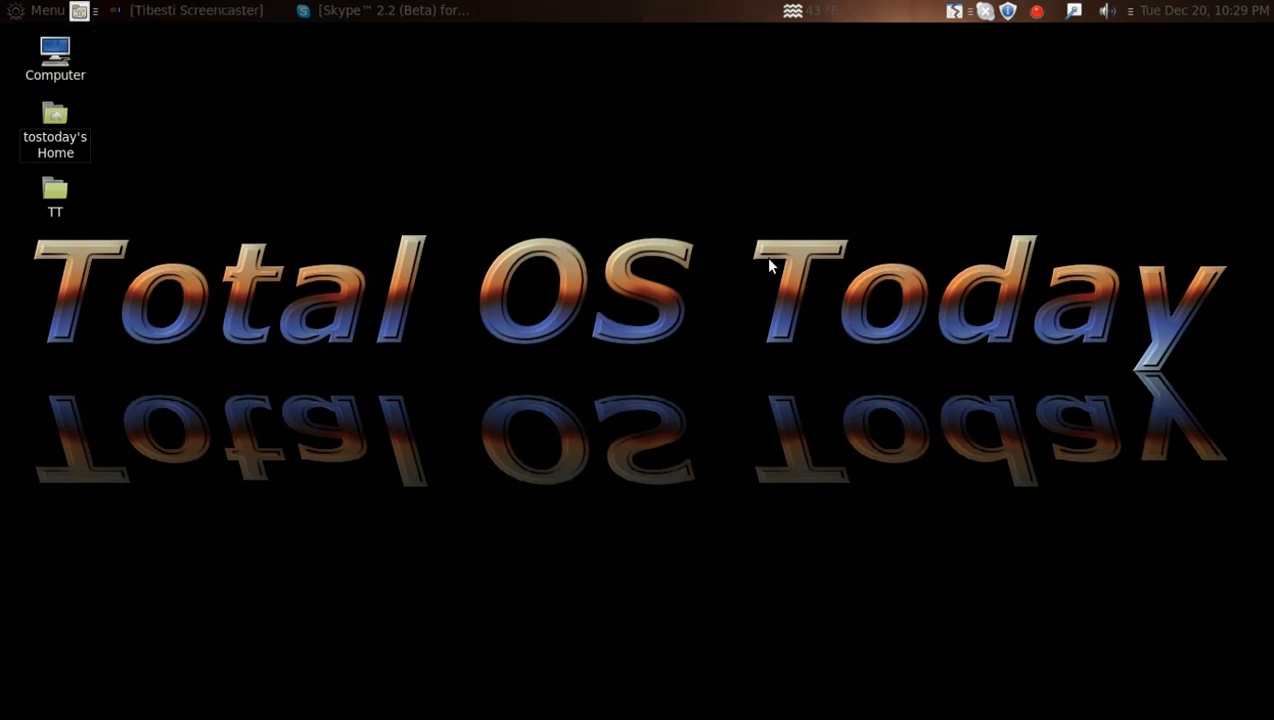